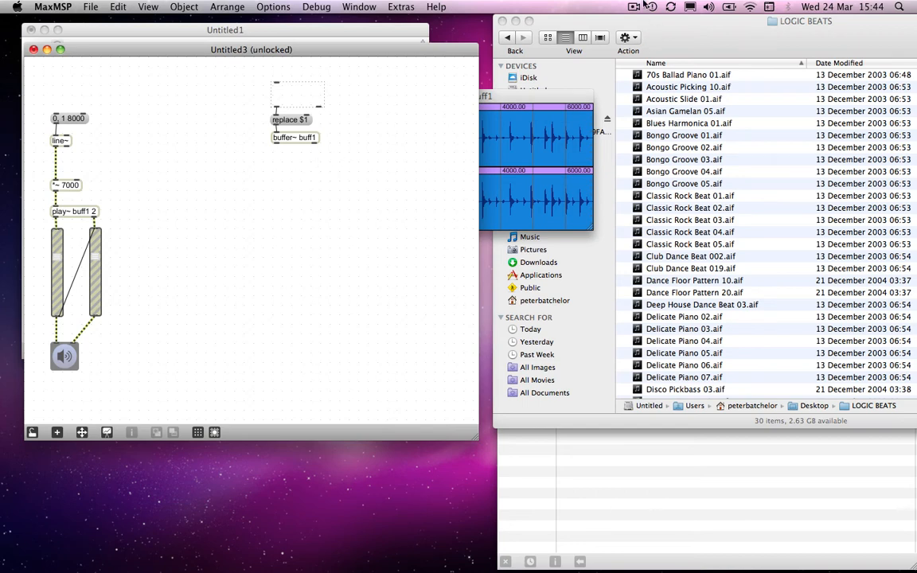
pyautogui.moveTo(369, 134)
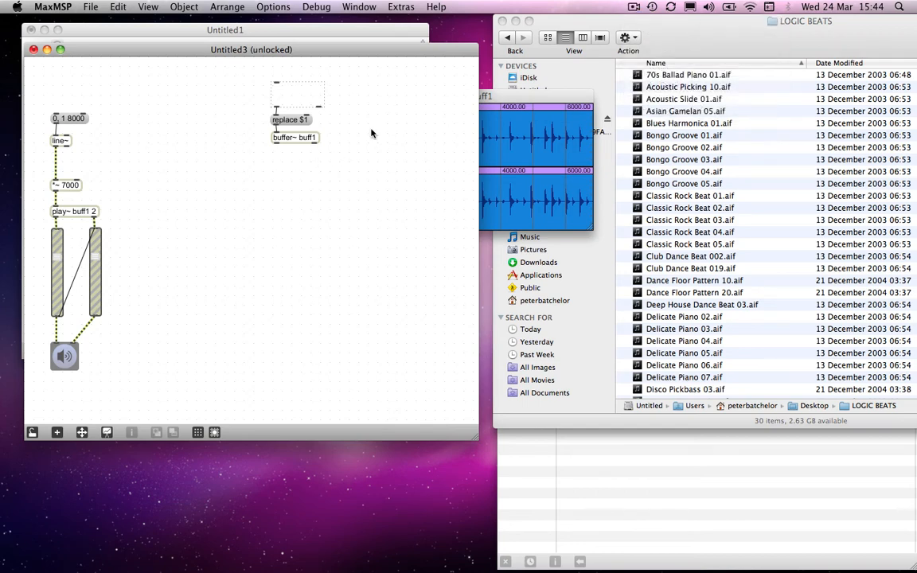
pyautogui.moveTo(318, 163)
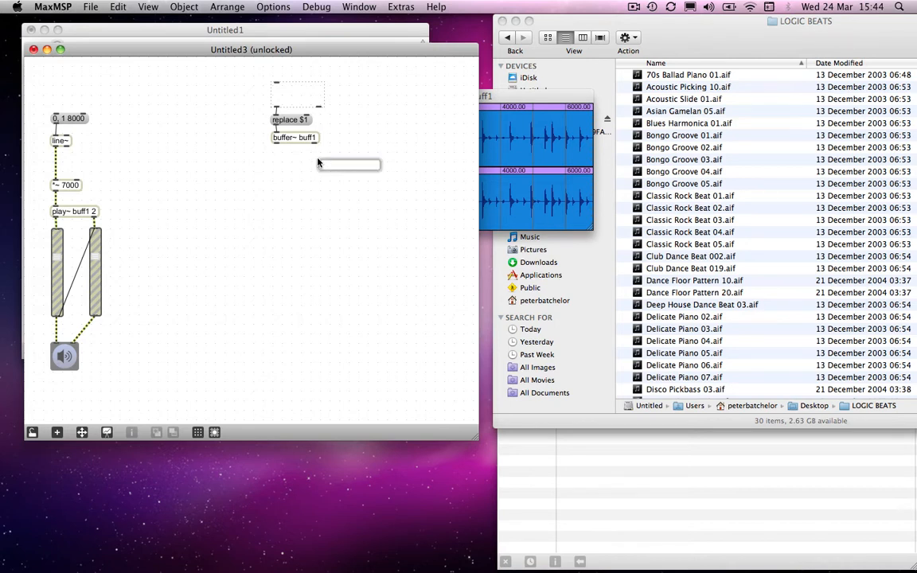
# - Enter info~ buff1 into a new object box beside buffer~ buff1
pyautogui.write('info~')
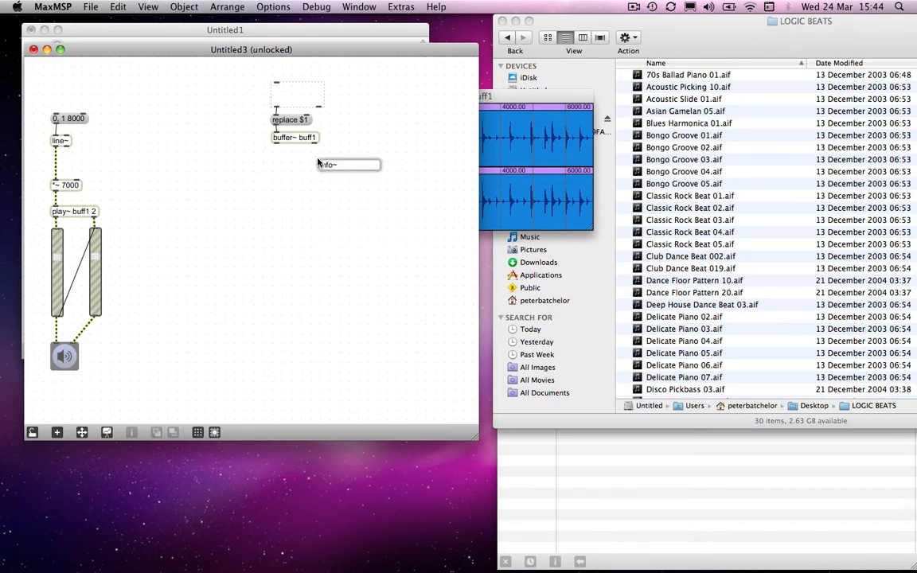
pyautogui.write('buff1')
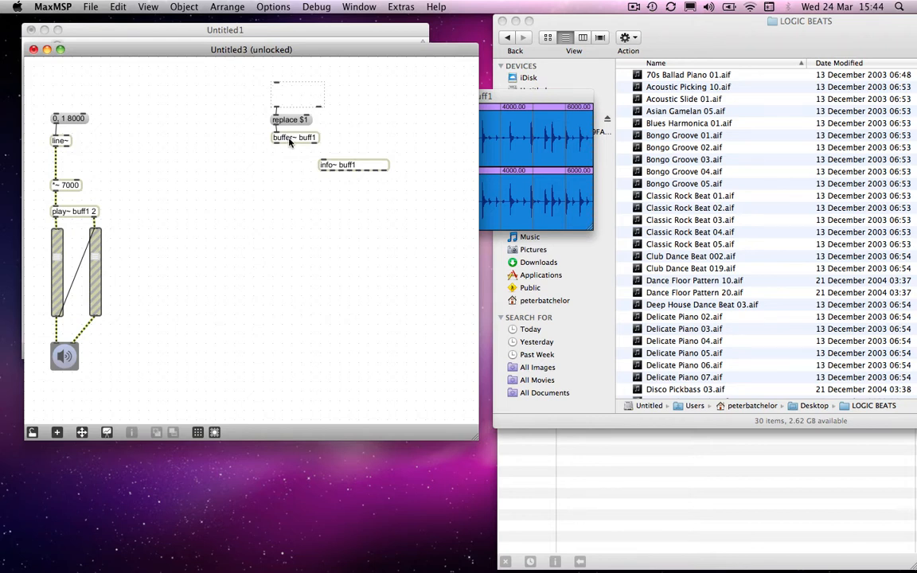
pyautogui.moveTo(334, 146)
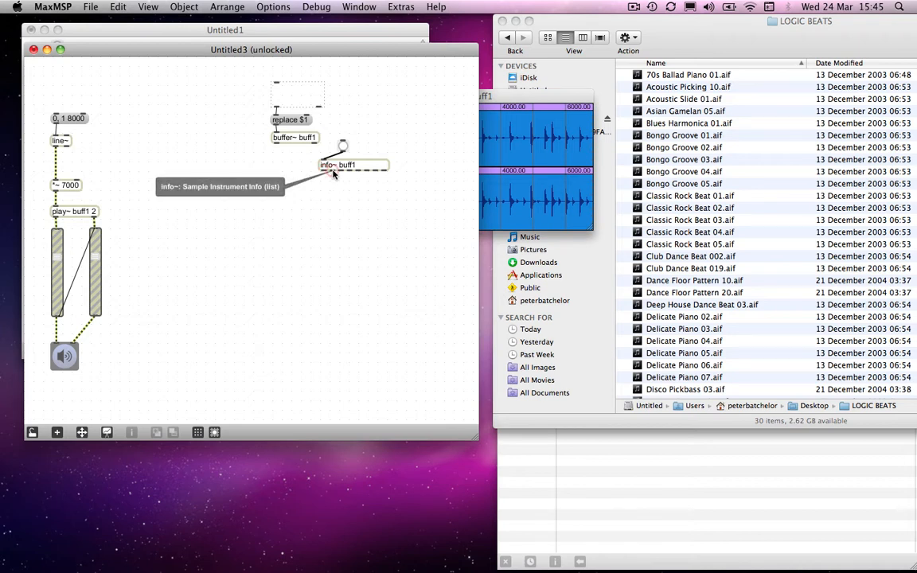
pyautogui.moveTo(341, 173)
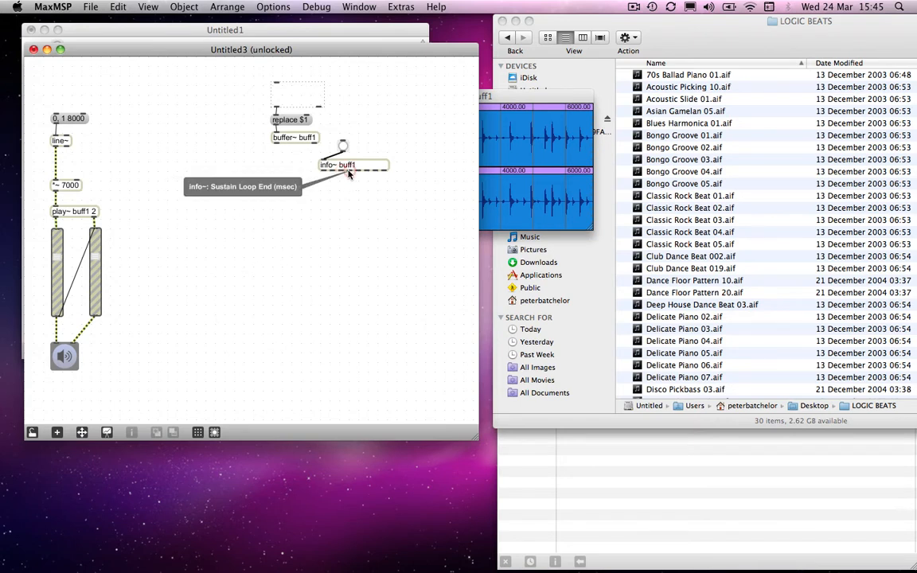
pyautogui.moveTo(347, 167)
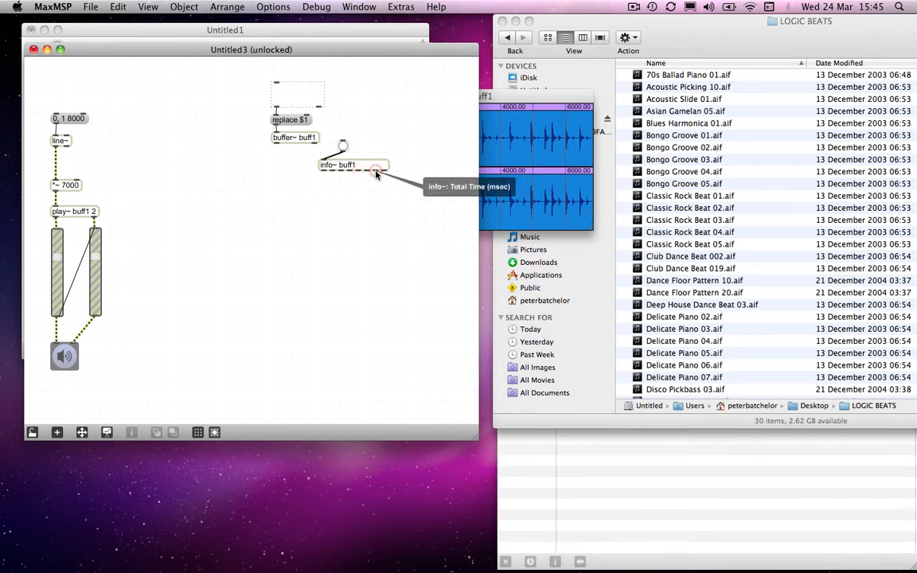
pyautogui.moveTo(86, 191)
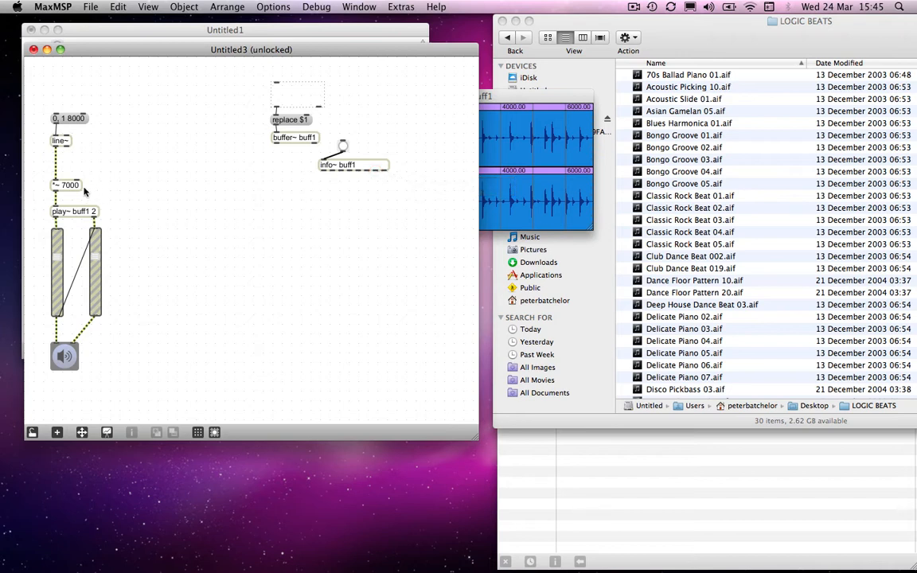
pyautogui.moveTo(371, 176)
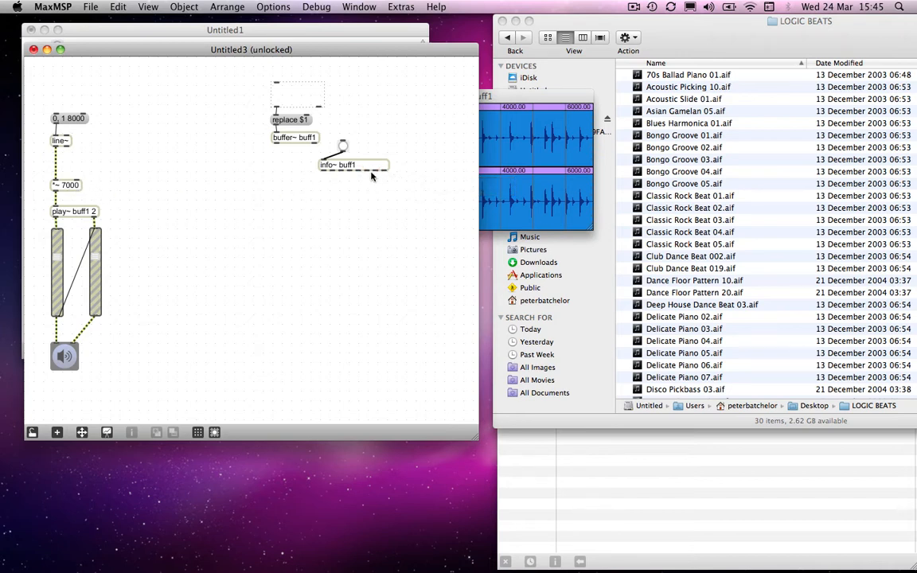
pyautogui.moveTo(376, 174)
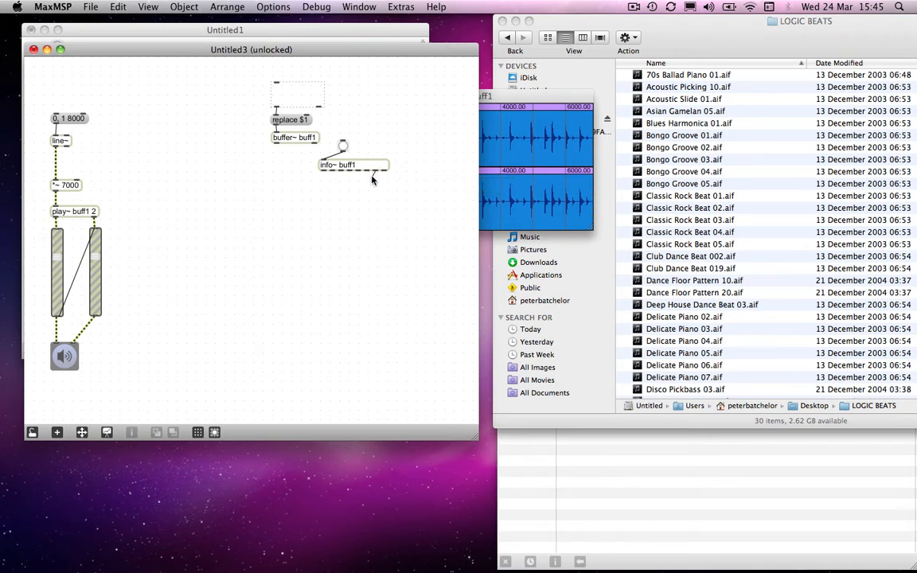
# - Connect info~ buff1's total-time outlet to the left inlet of the 7000 object
pyautogui.moveTo(371, 177); pyautogui.dragTo(103, 191)
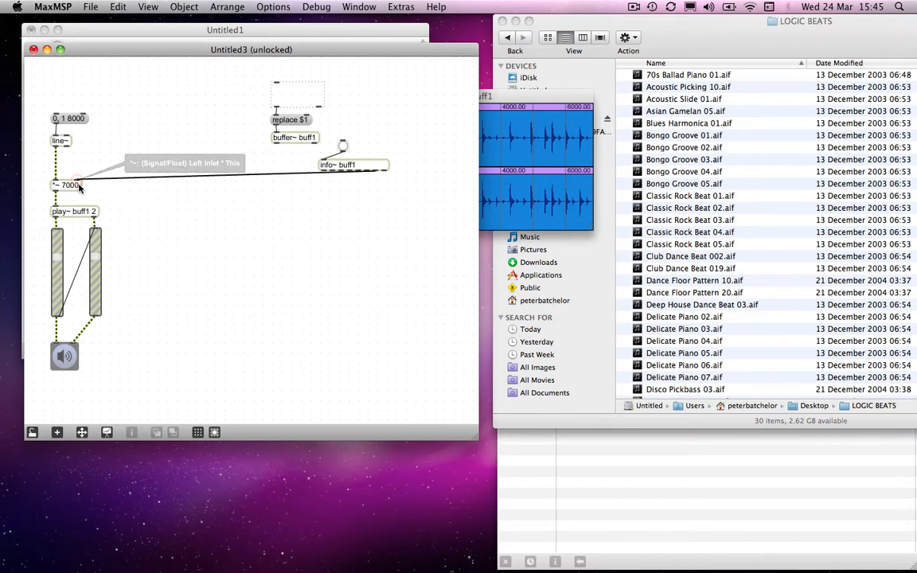
pyautogui.moveTo(347, 147)
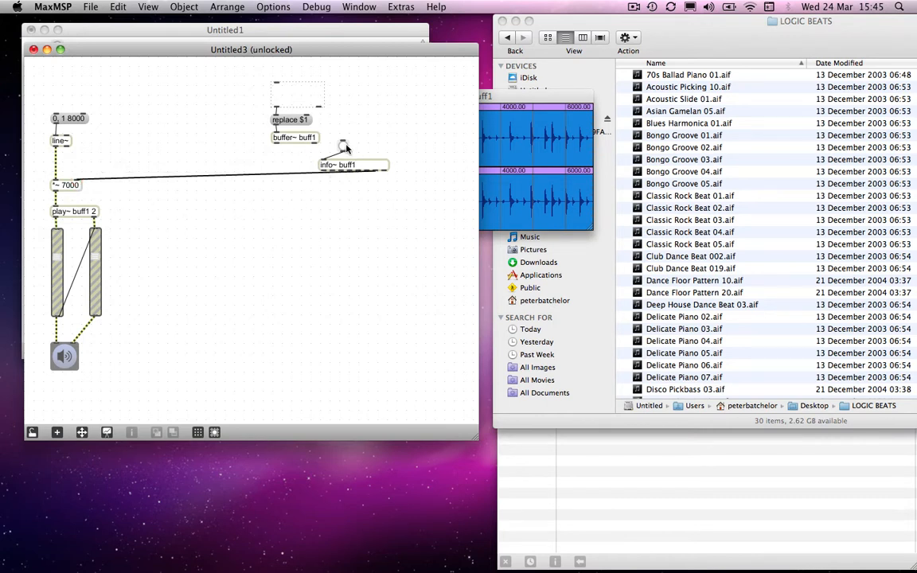
pyautogui.moveTo(373, 188)
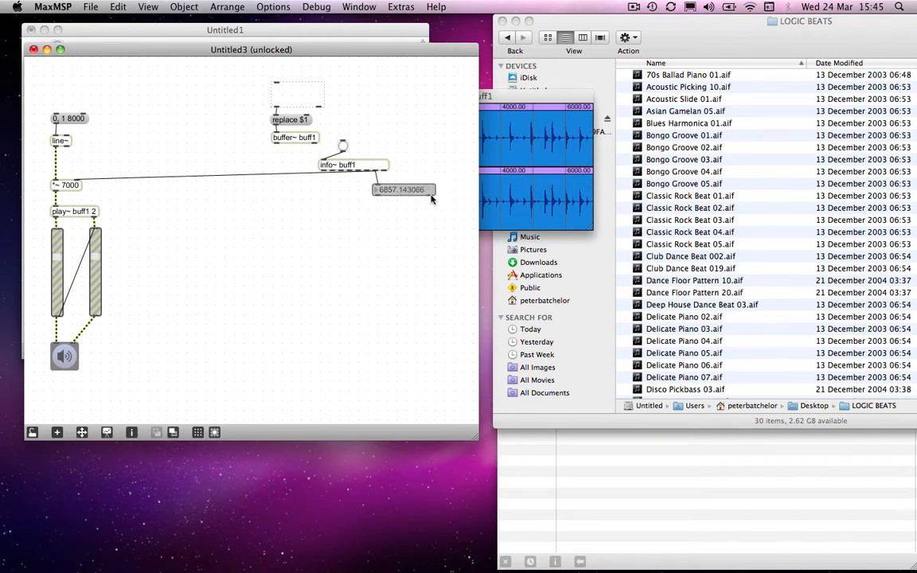
pyautogui.moveTo(388, 194)
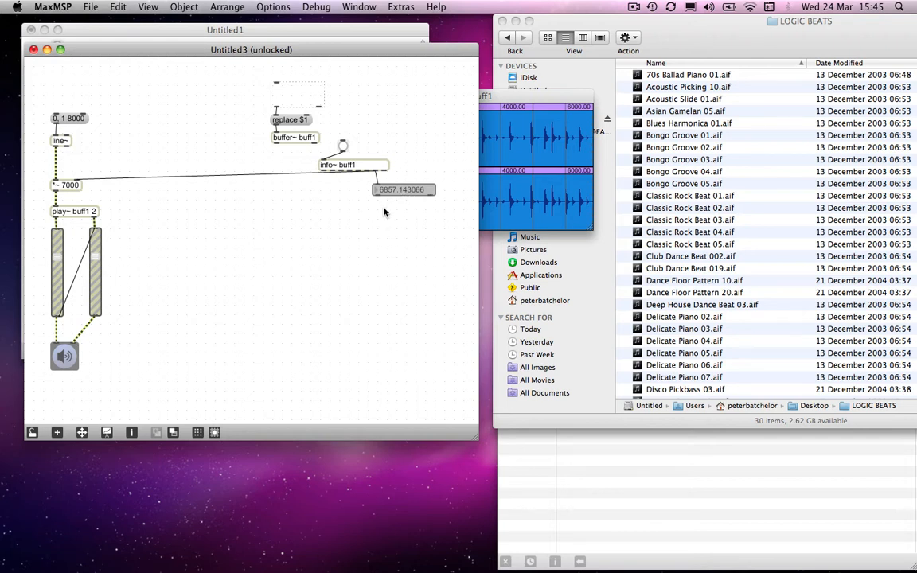
pyautogui.moveTo(354, 150)
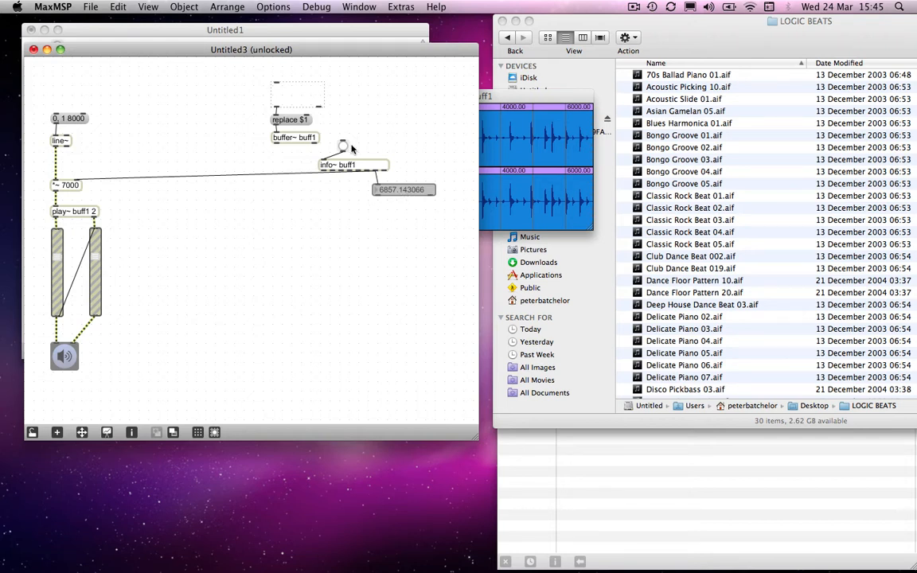
pyautogui.moveTo(357, 150)
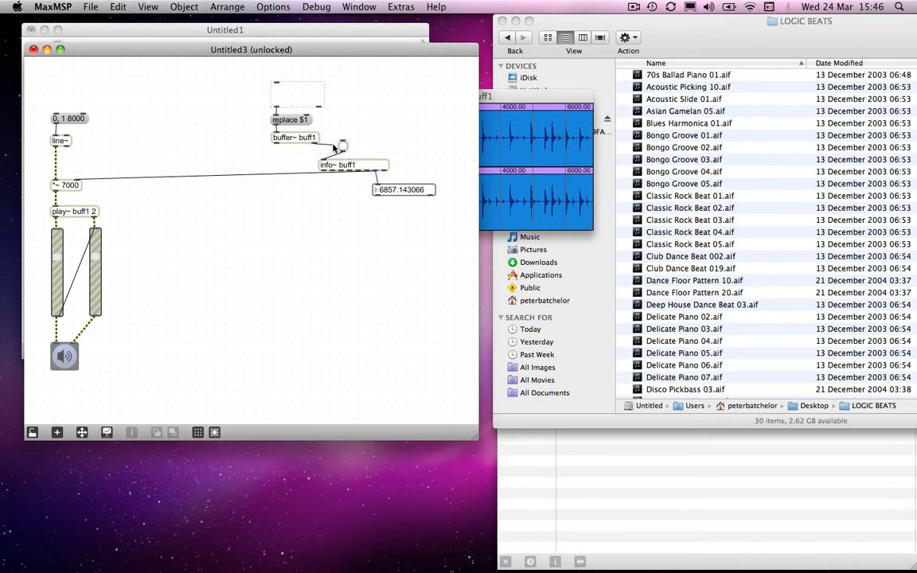
pyautogui.moveTo(342, 140)
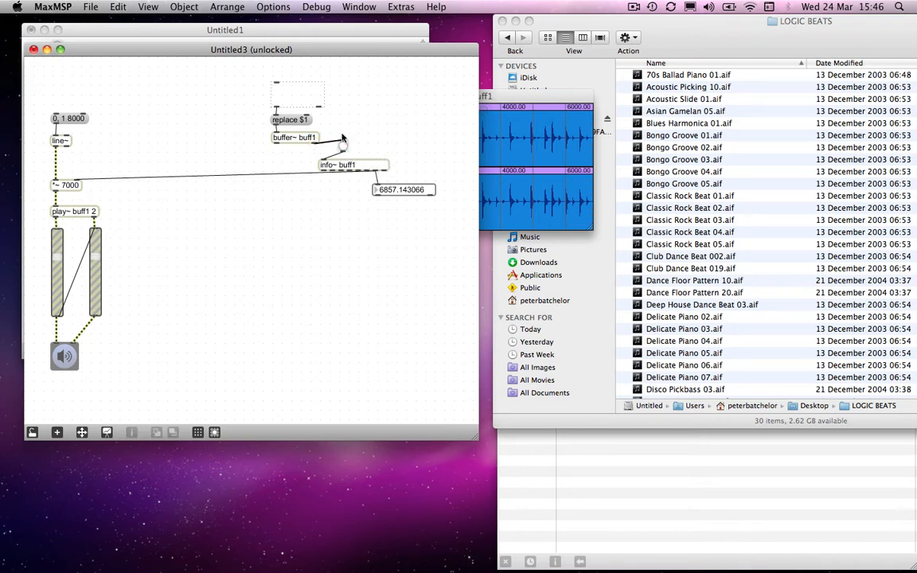
pyautogui.moveTo(302, 95)
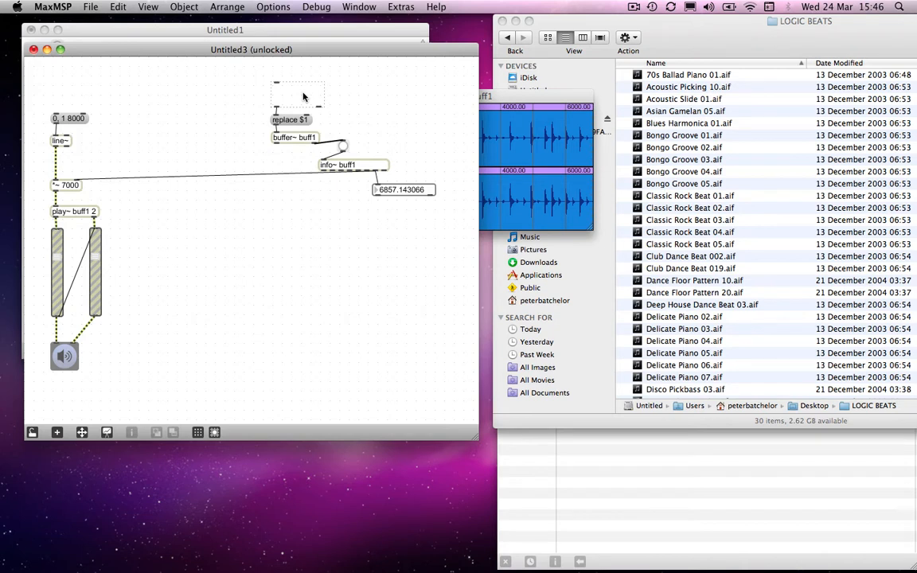
pyautogui.moveTo(288, 142)
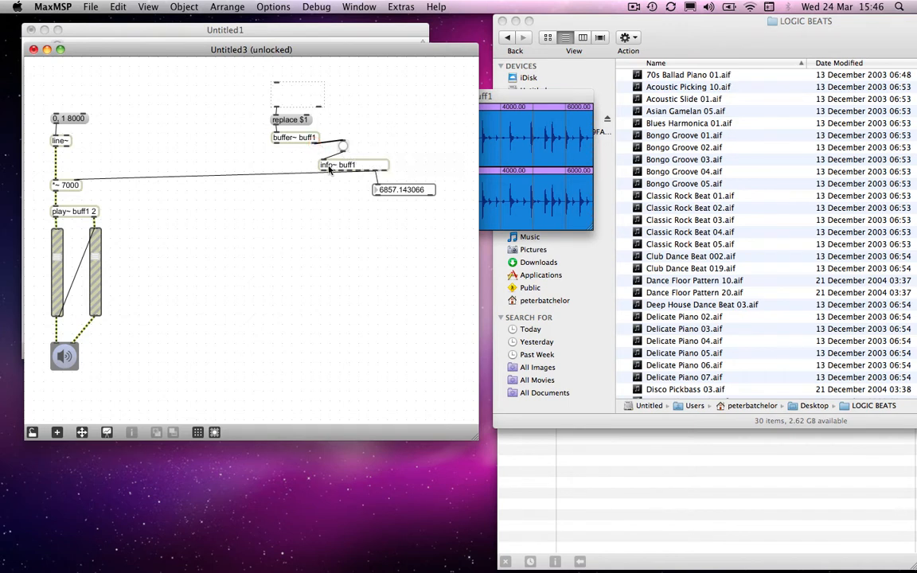
pyautogui.moveTo(376, 175)
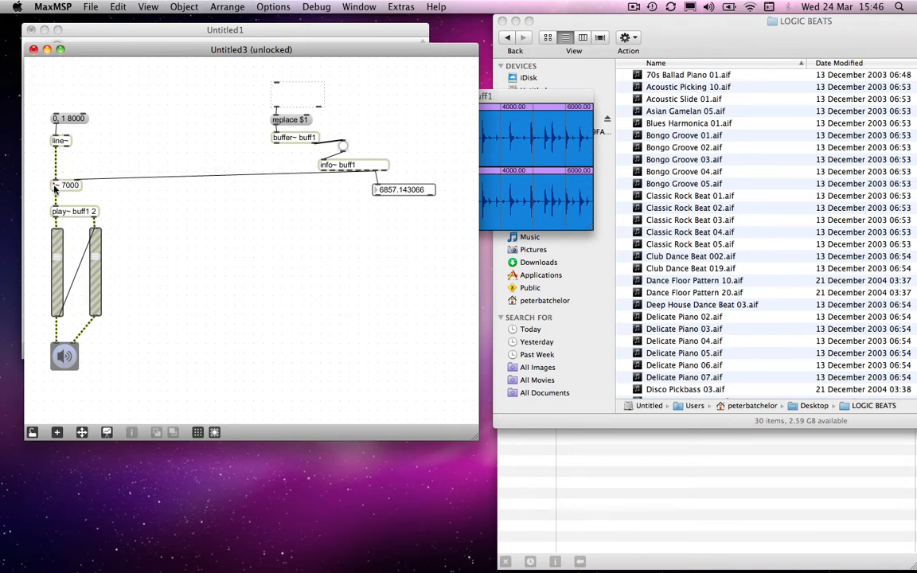
pyautogui.moveTo(80, 184)
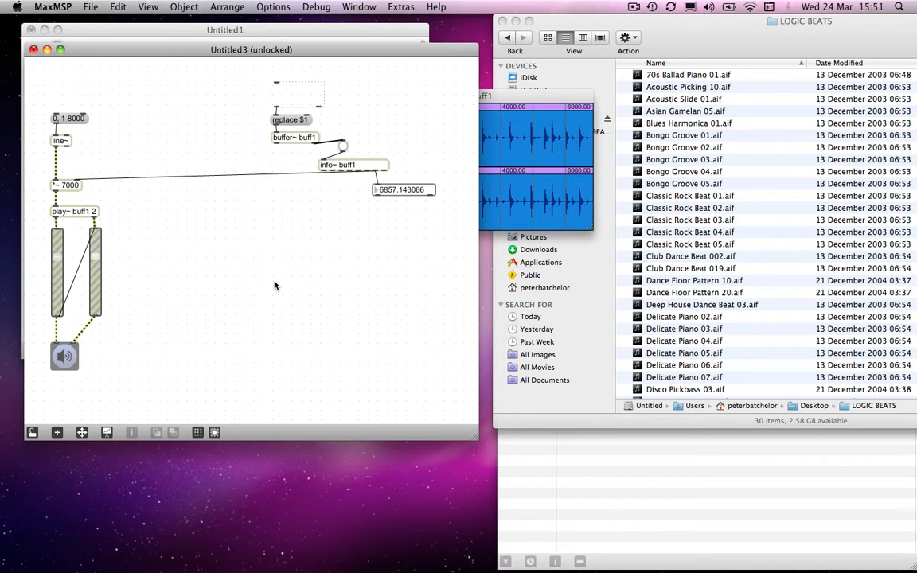
pyautogui.moveTo(158, 226)
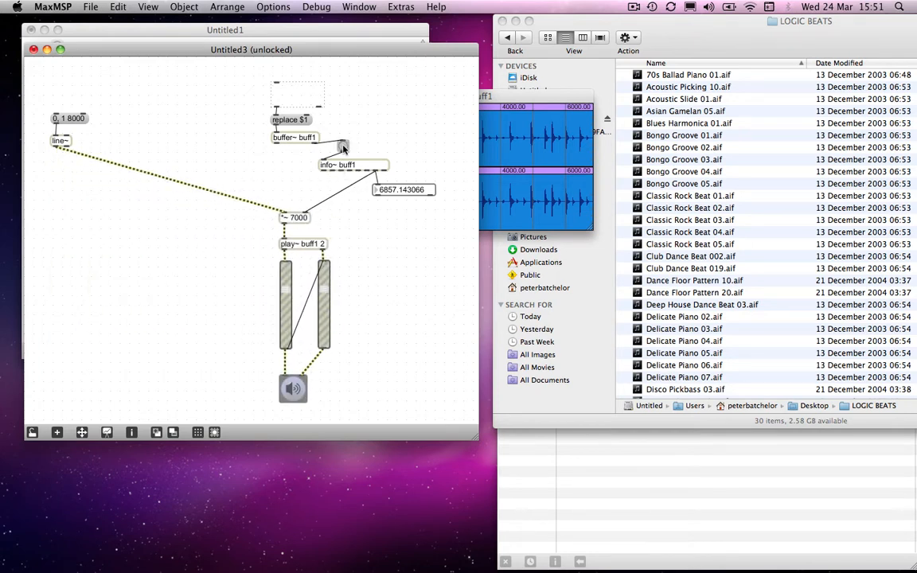
pyautogui.moveTo(315, 145)
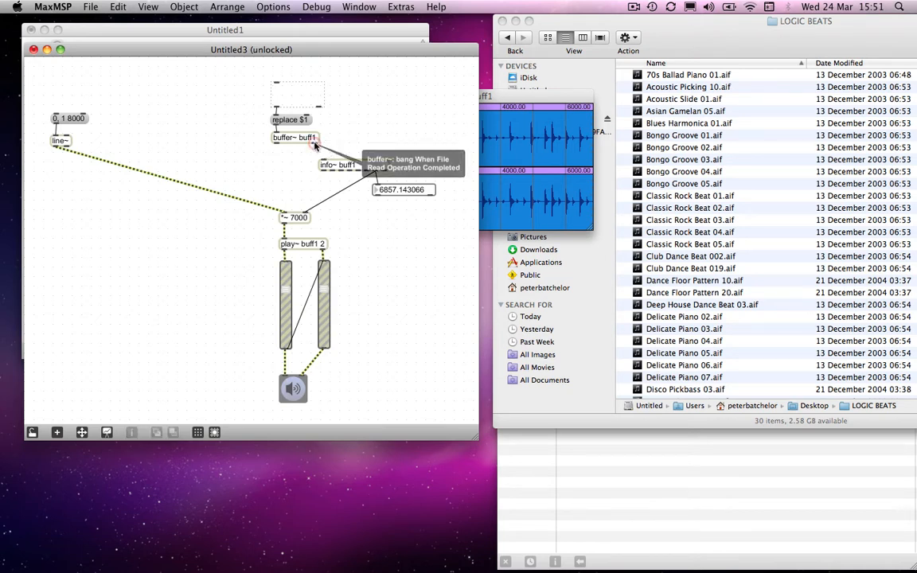
pyautogui.moveTo(379, 156)
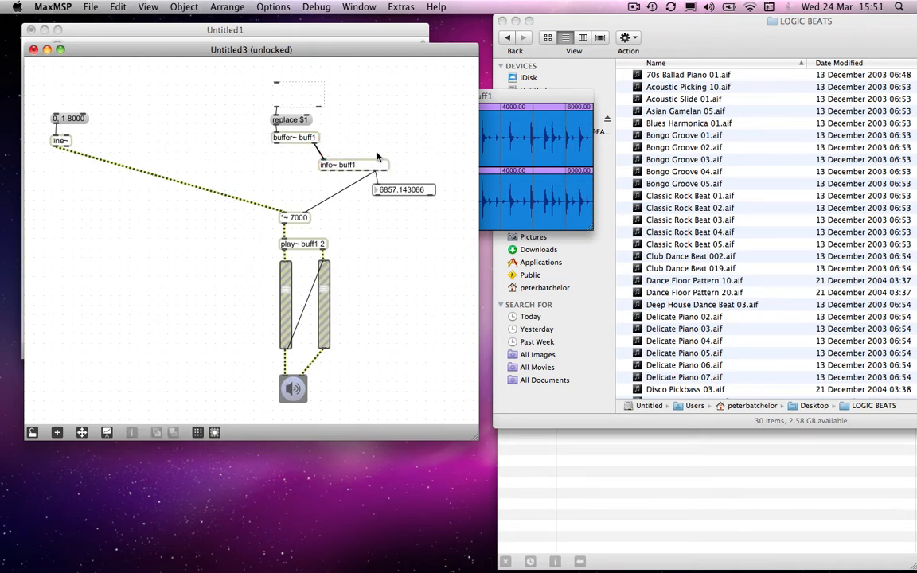
# - Connect buffer~'s bang outlet into info~ buff1 and info~'s duration outlet to the number box
pyautogui.moveTo(353, 164); pyautogui.dragTo(342, 153)
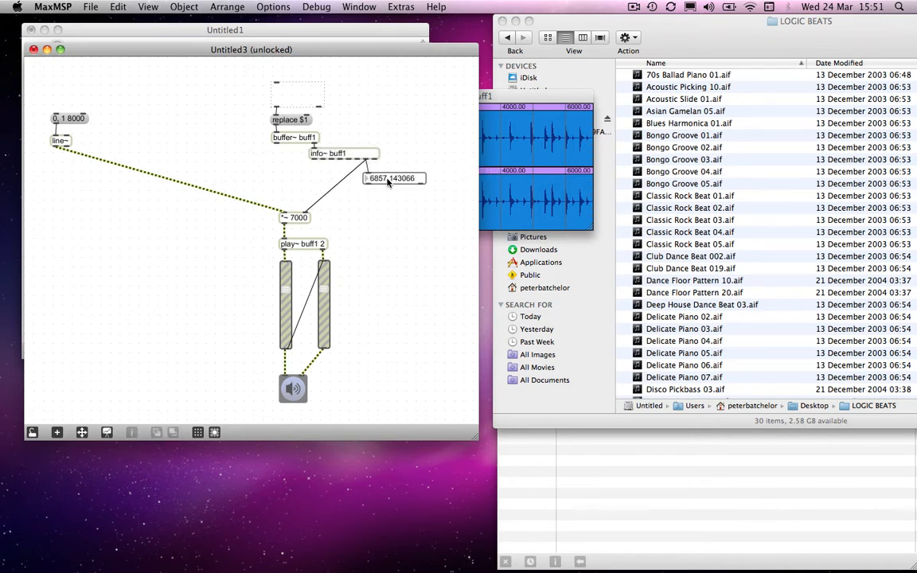
pyautogui.moveTo(395, 179); pyautogui.dragTo(398, 169)
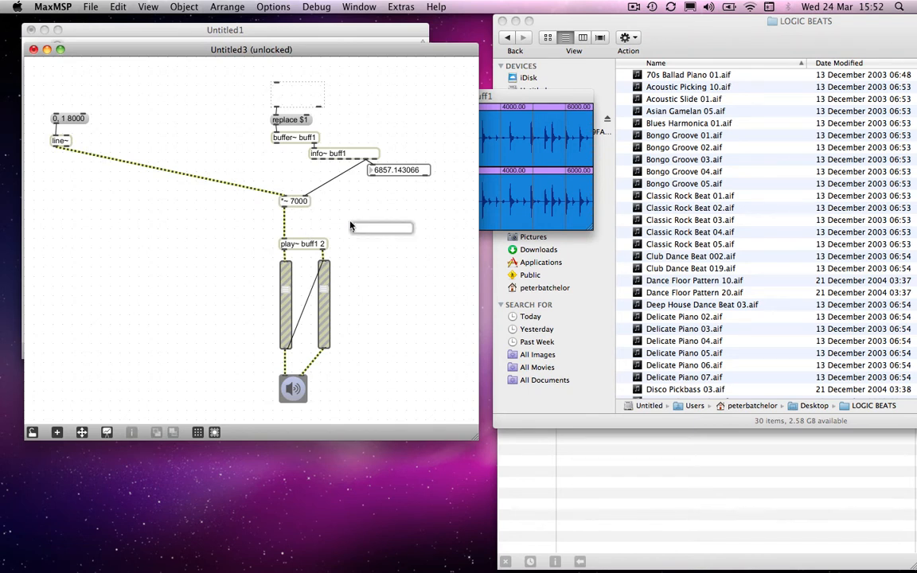
# - Create a number~ object and position it beside the *~ 7000 ramp
pyautogui.write('number')
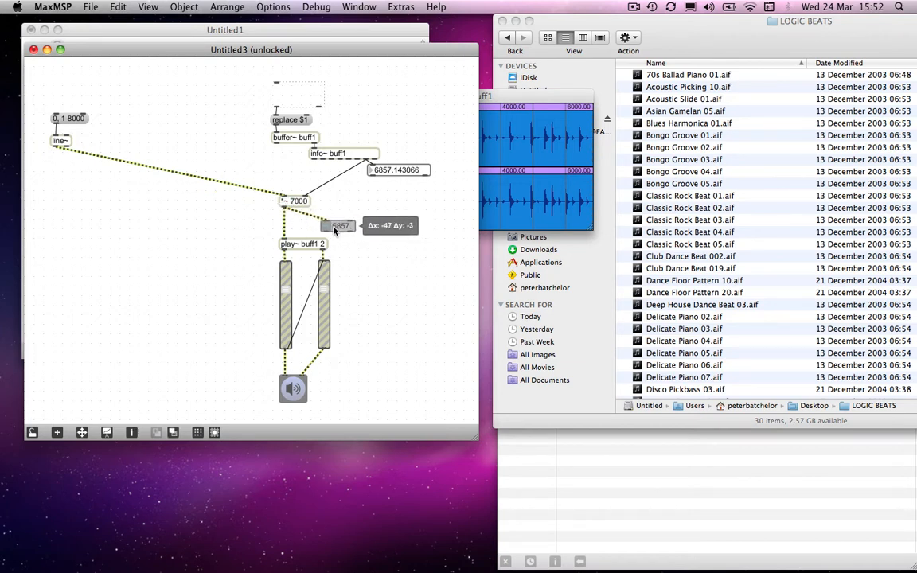
pyautogui.moveTo(340, 226); pyautogui.dragTo(309, 221)
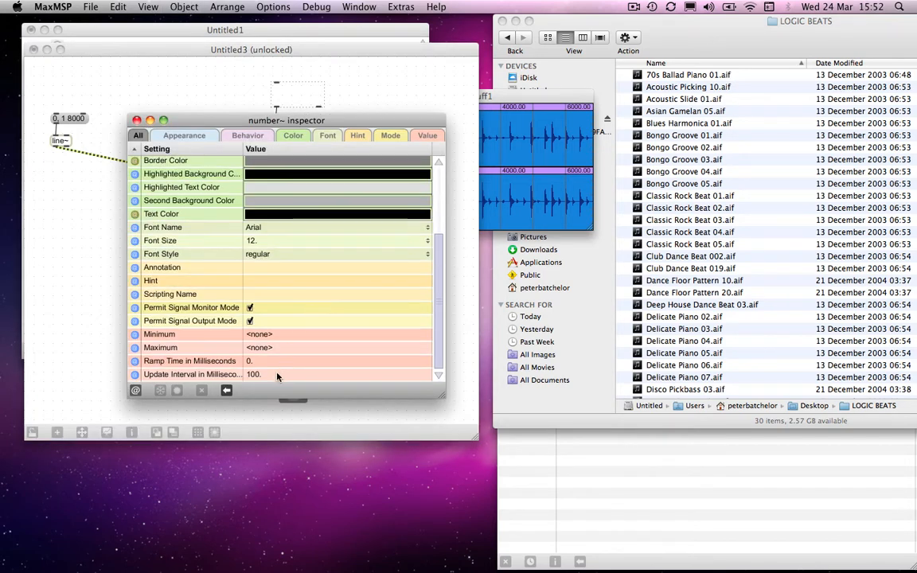
# - Set the number~ Update Interval in Milliseconds to 20
pyautogui.click(334, 374)
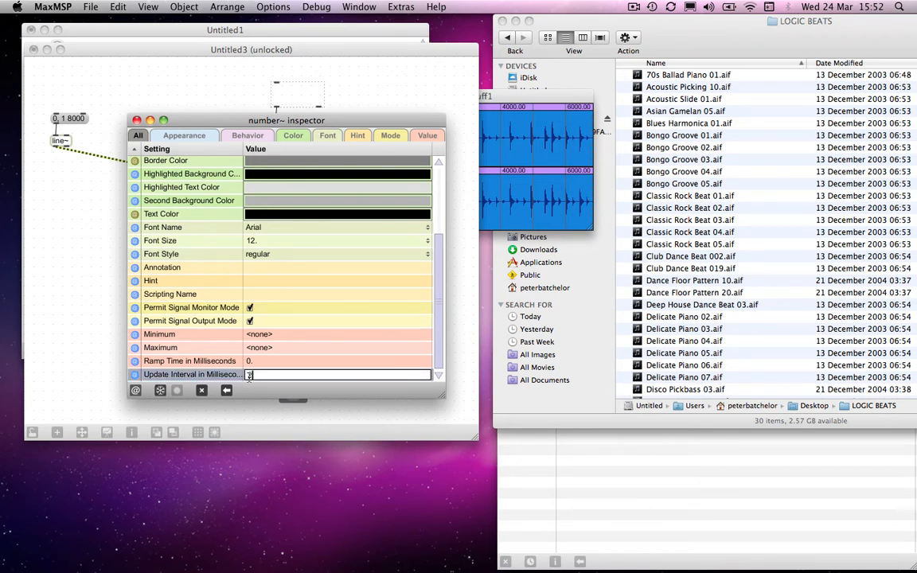
pyautogui.write('20.')
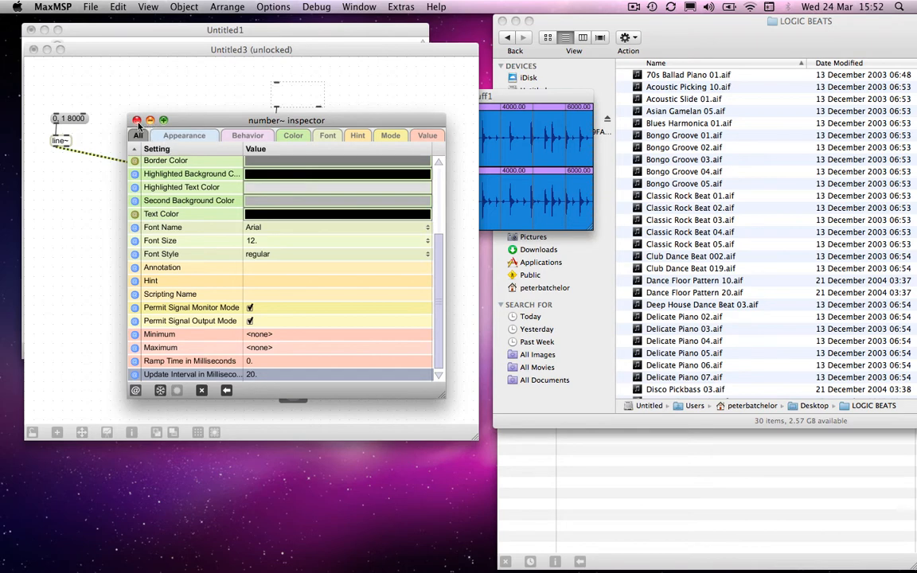
pyautogui.click(137, 121)
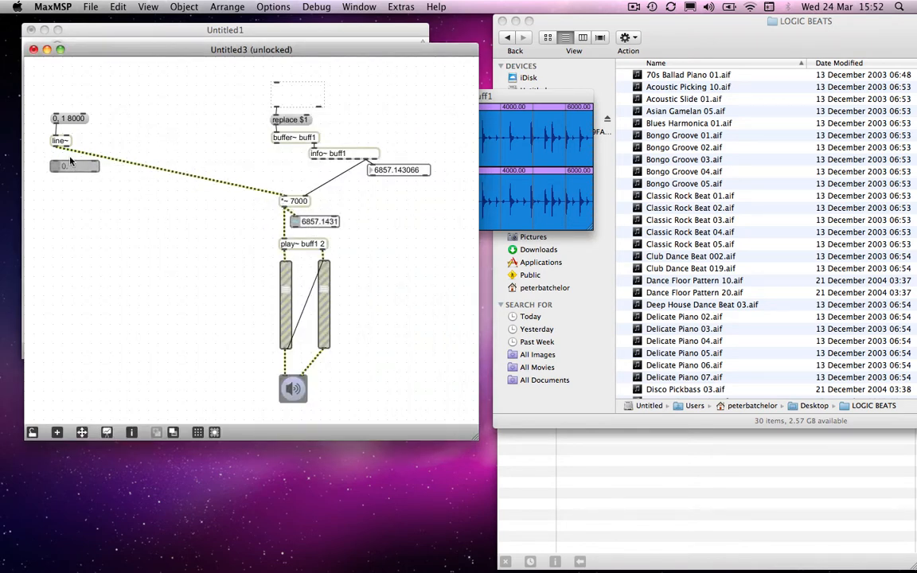
# - Connect line~'s outlet into a second number~ display below it
pyautogui.click(73, 165)
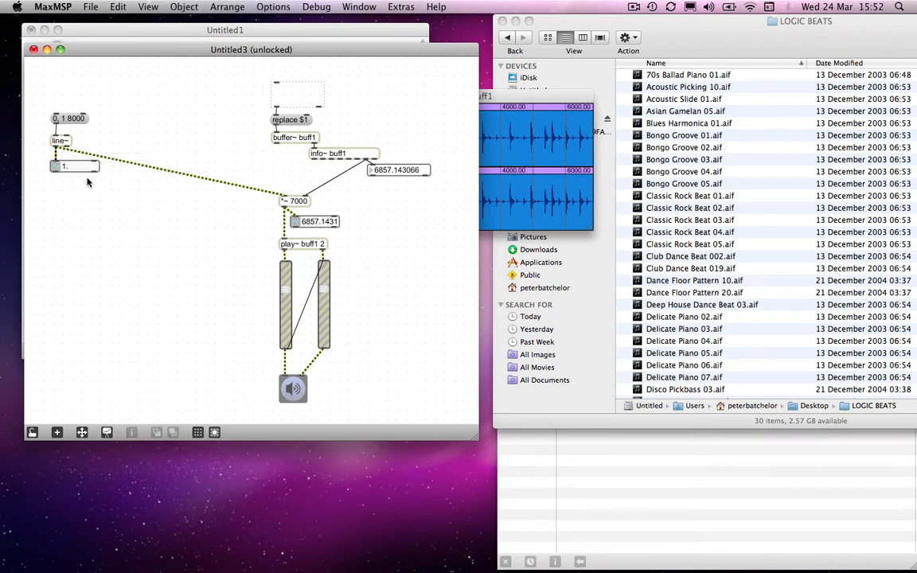
pyautogui.moveTo(76, 167); pyautogui.dragTo(77, 172)
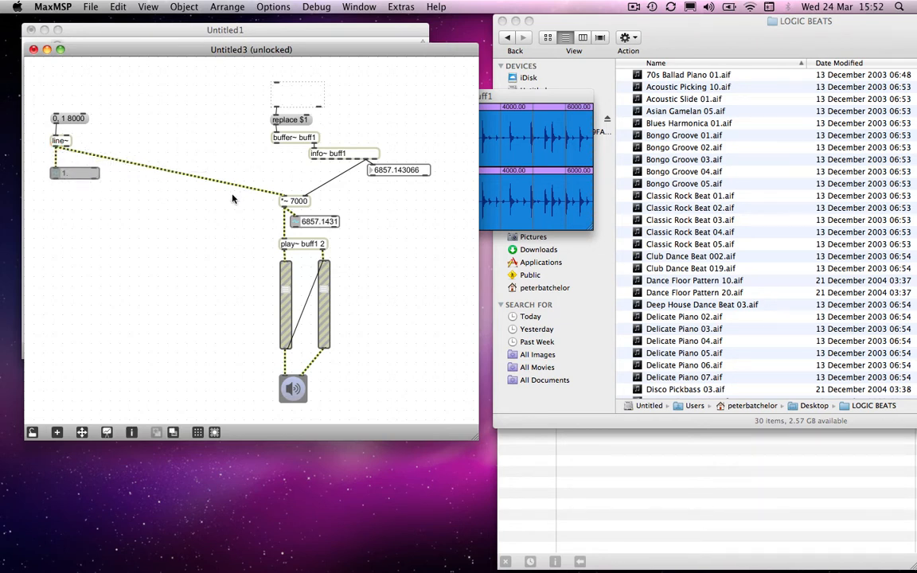
pyautogui.moveTo(305, 177)
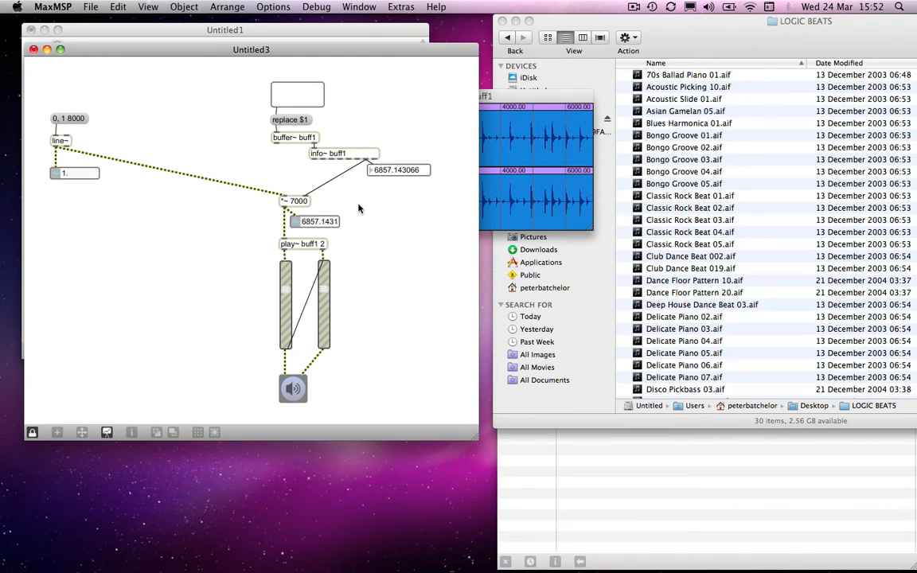
pyautogui.moveTo(233, 121)
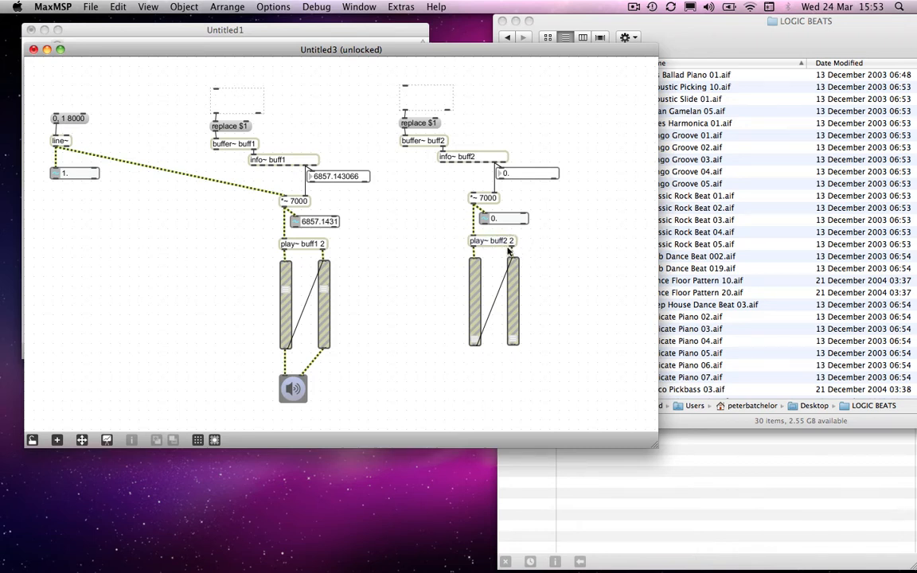
pyautogui.moveTo(261, 211)
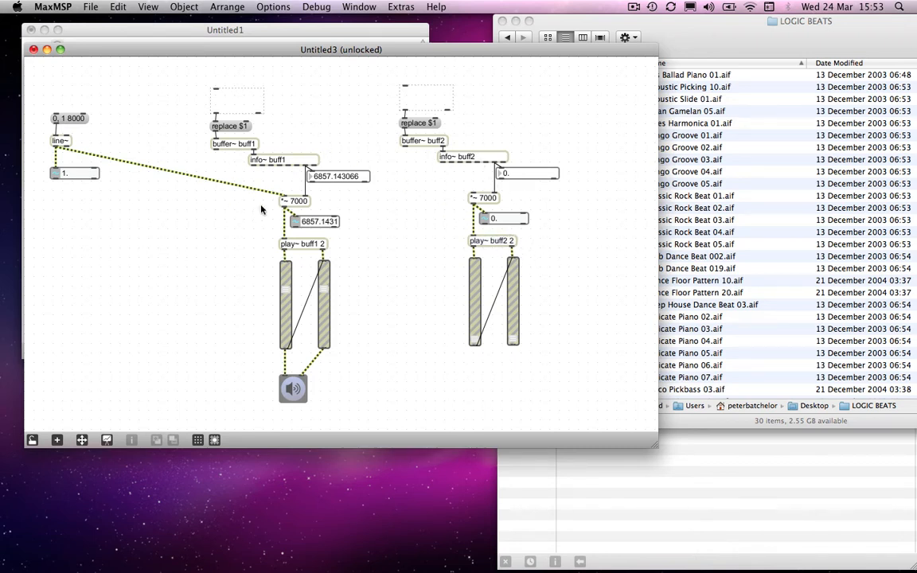
pyautogui.moveTo(474, 134)
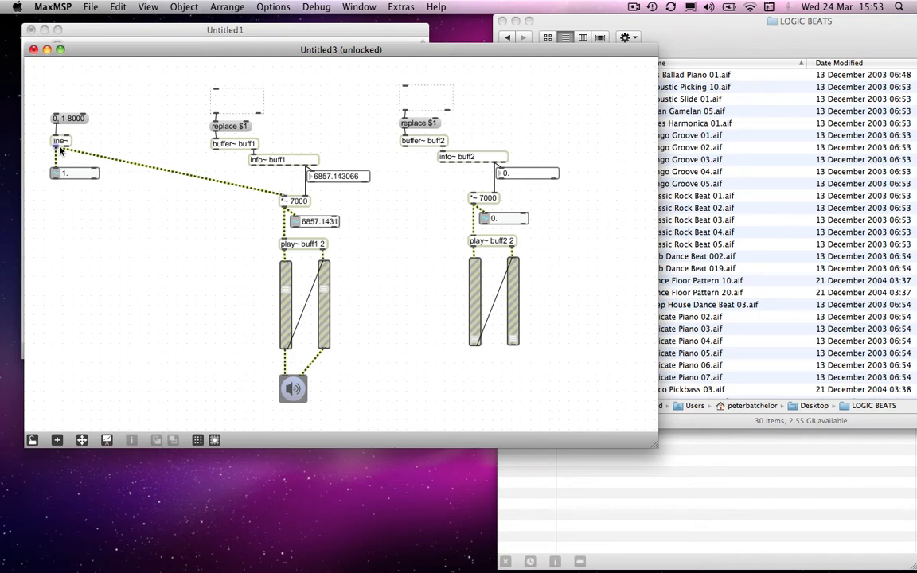
# - Connect line~ into the buff2 chain's *~ 7000 and centre ezdac~ below both chains
pyautogui.moveTo(62, 151); pyautogui.dragTo(458, 188)
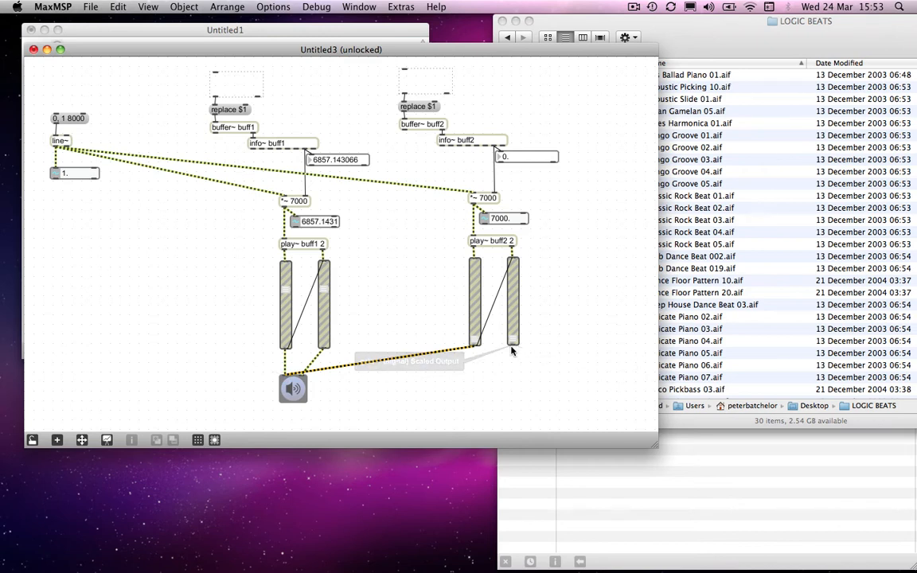
pyautogui.moveTo(293, 389); pyautogui.dragTo(350, 395)
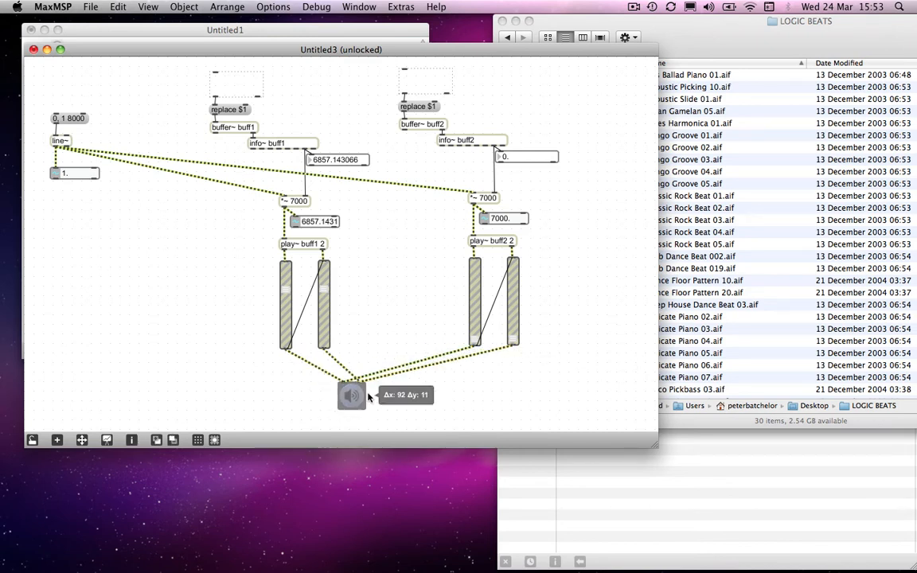
pyautogui.moveTo(351, 397); pyautogui.dragTo(395, 398)
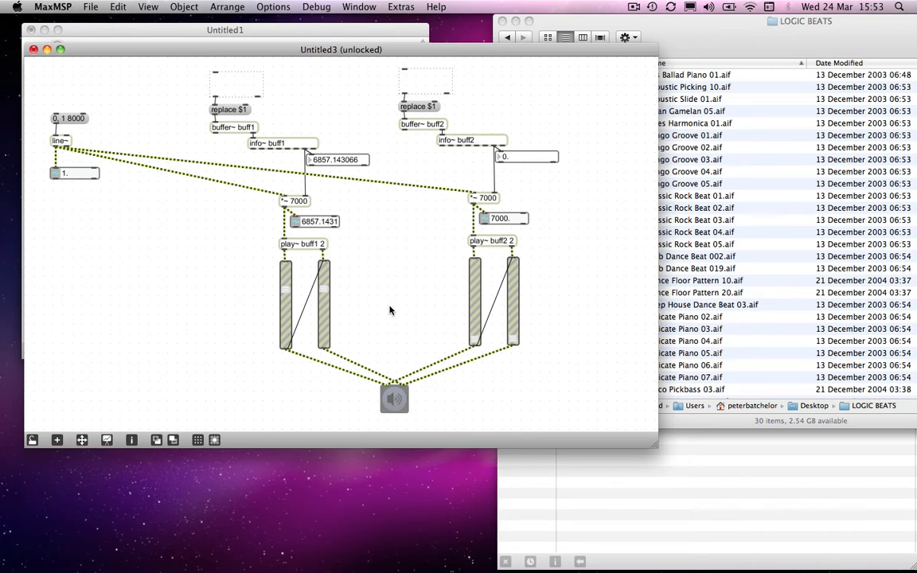
pyautogui.moveTo(439, 104)
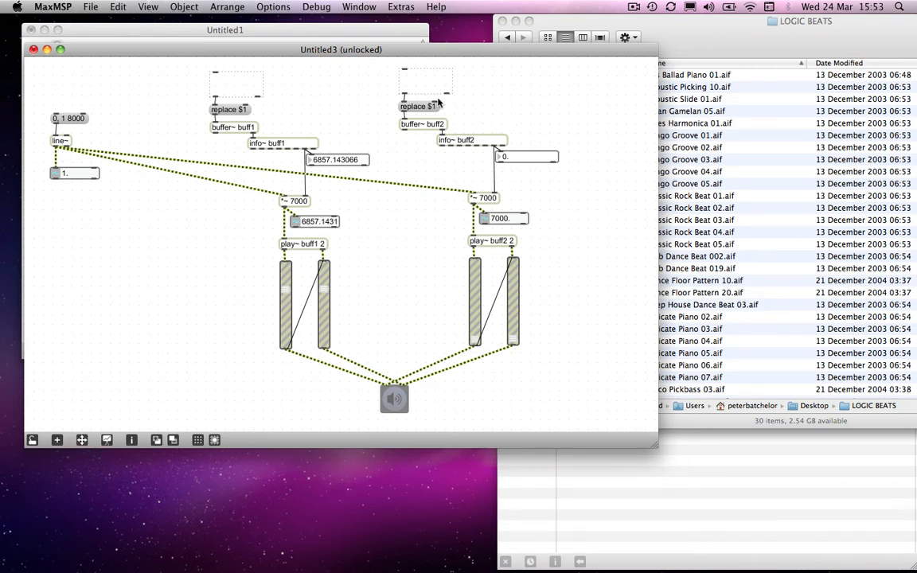
pyautogui.moveTo(709, 82)
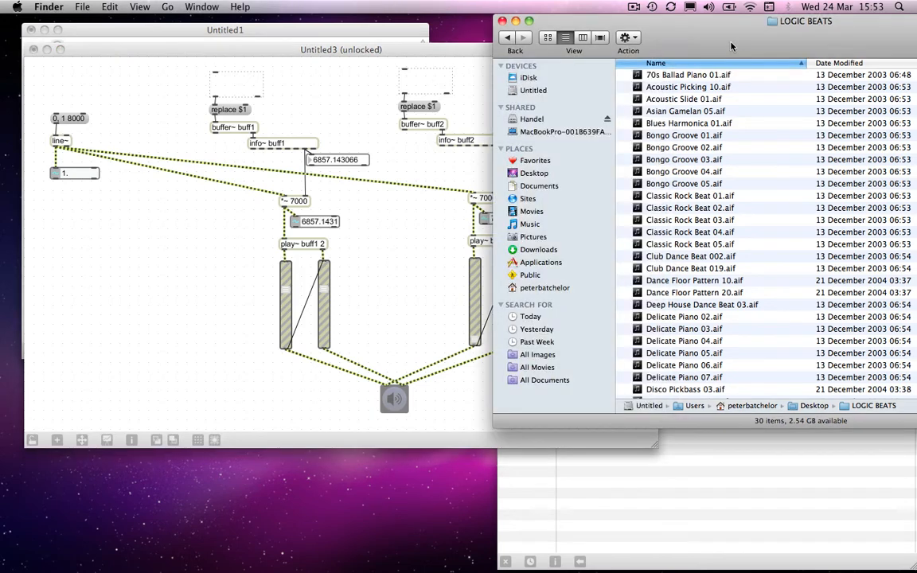
# - Drop a loop file from the LOGIC BEATS folder onto the Max patch
pyautogui.scroll(-3)
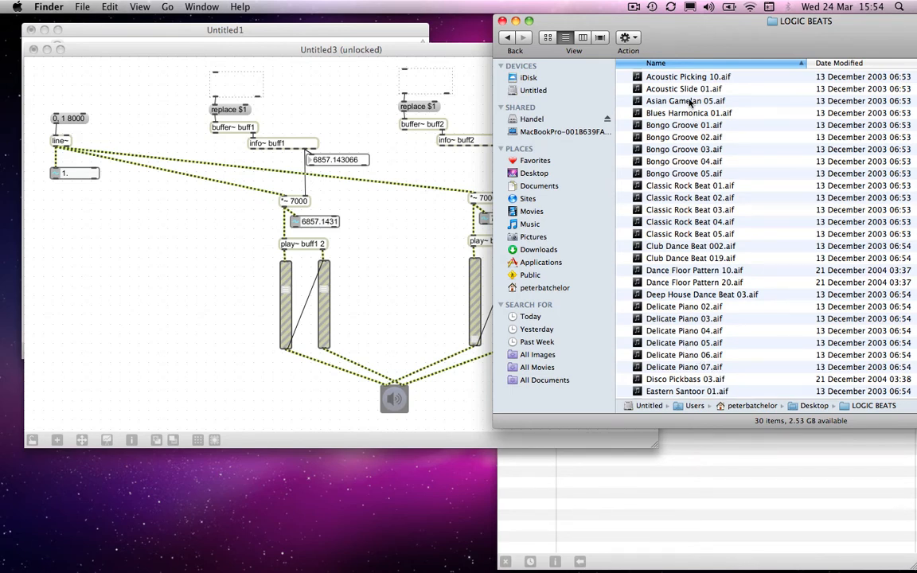
pyautogui.moveTo(685, 100); pyautogui.dragTo(465, 89)
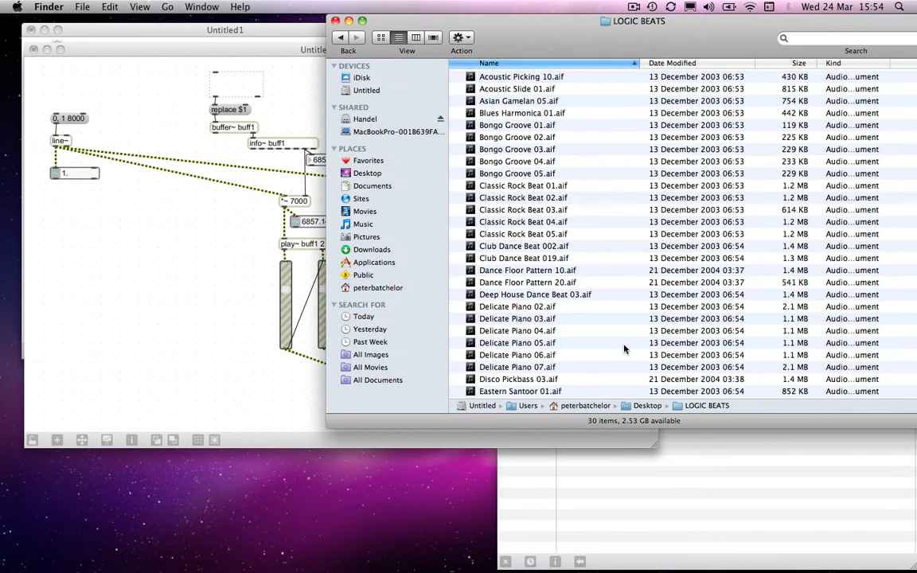
pyautogui.scroll(-3)
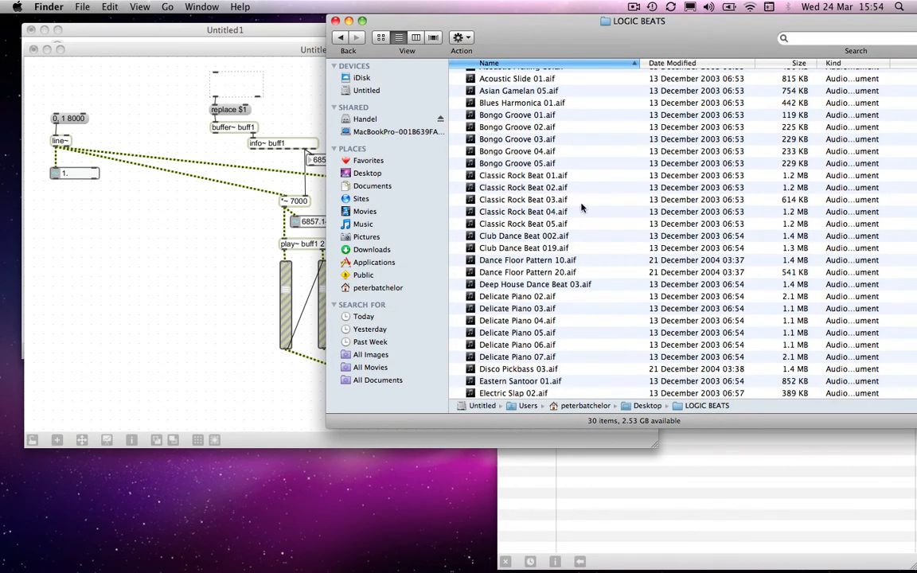
pyautogui.moveTo(777, 199)
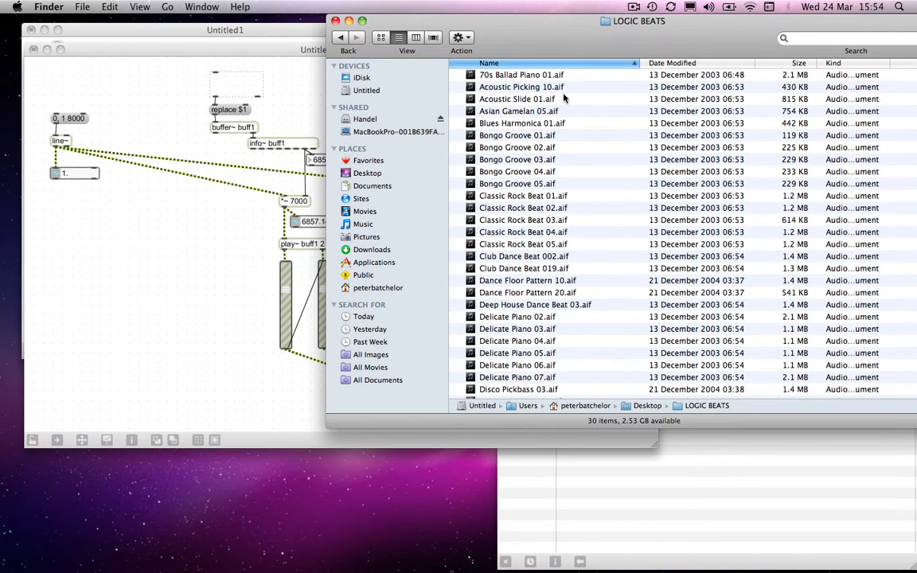
pyautogui.moveTo(788, 120)
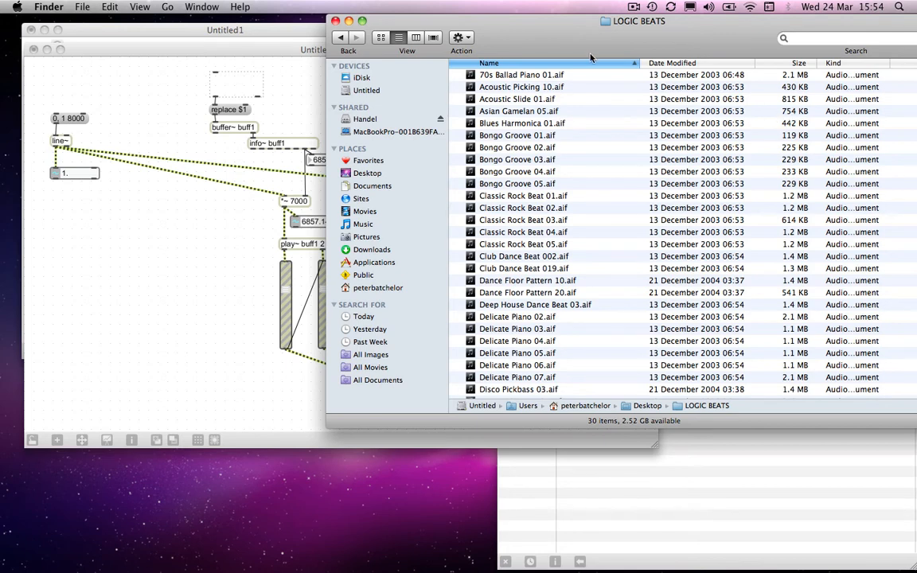
# - Preview Asian Gamelan 05 and Classic Rock Beat 04, then return to the patch
pyautogui.click(519, 112)
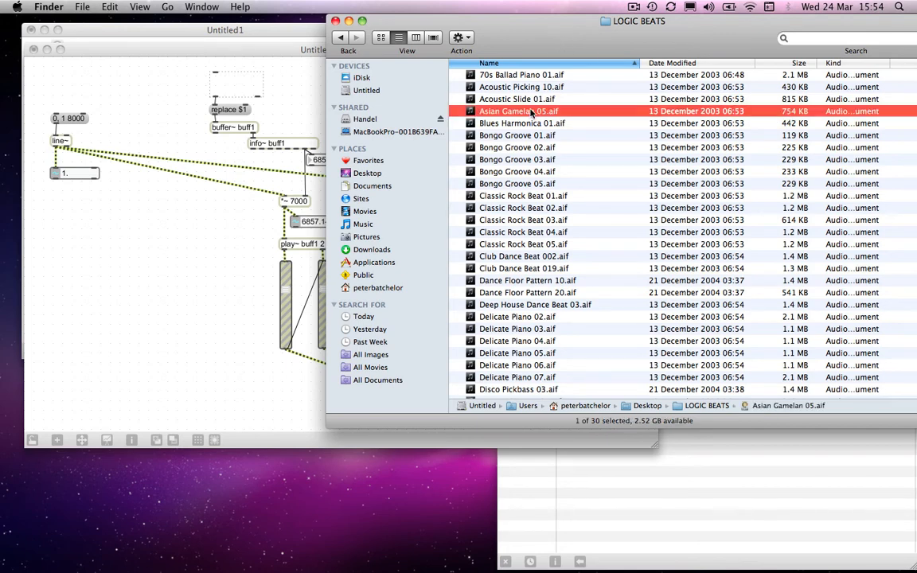
pyautogui.moveTo(592, 129)
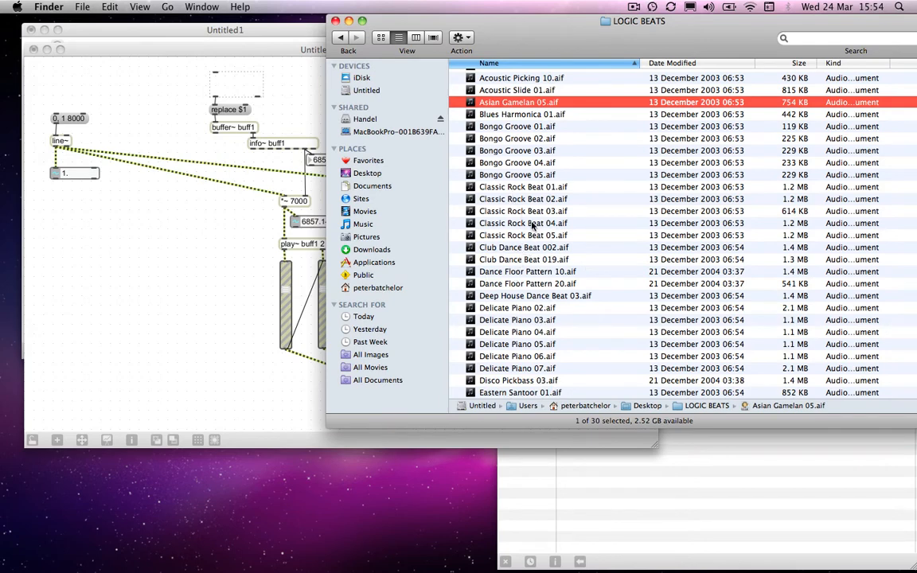
pyautogui.click(522, 223)
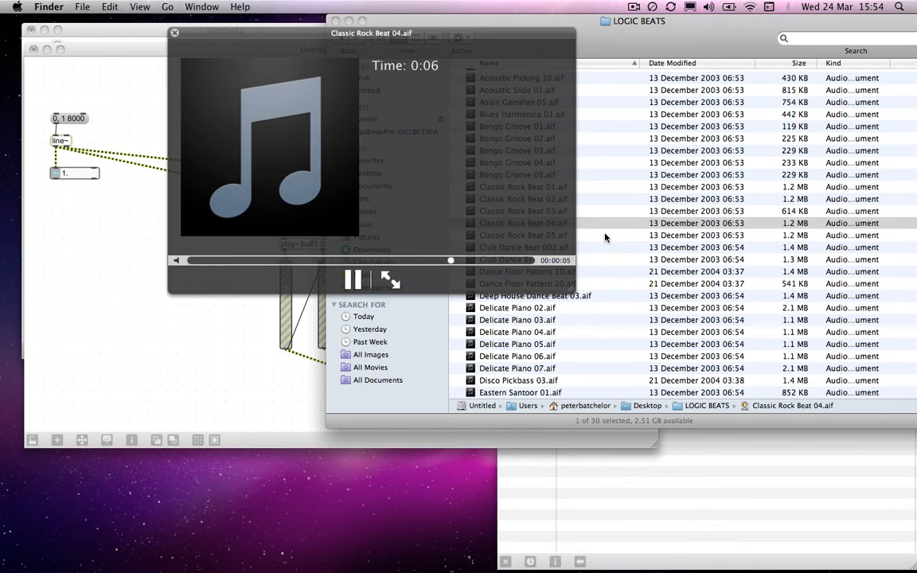
pyautogui.click(353, 280)
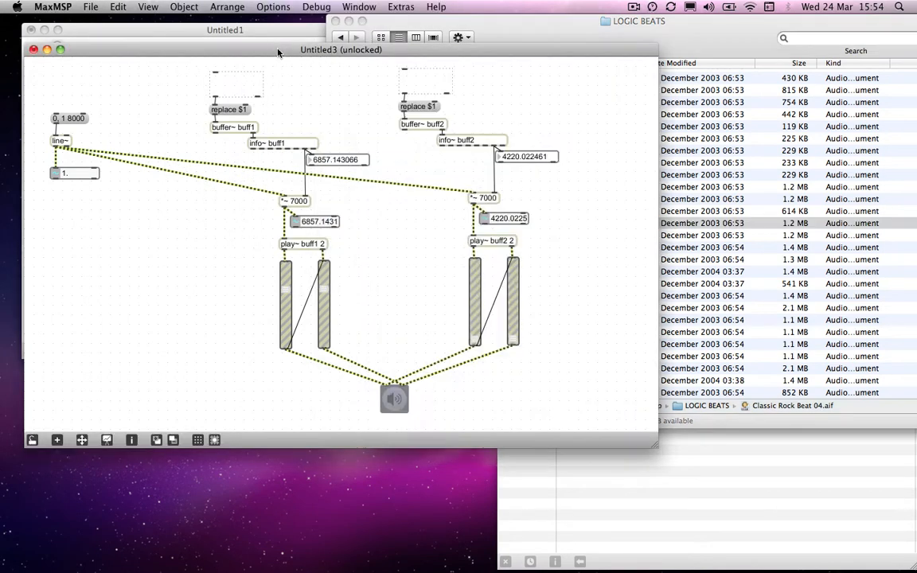
pyautogui.moveTo(102, 125)
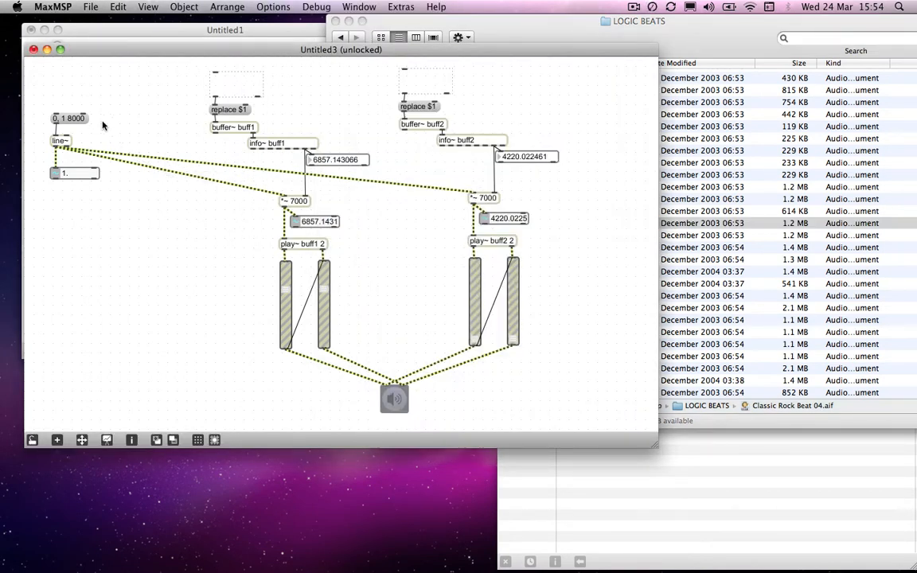
pyautogui.moveTo(508, 162)
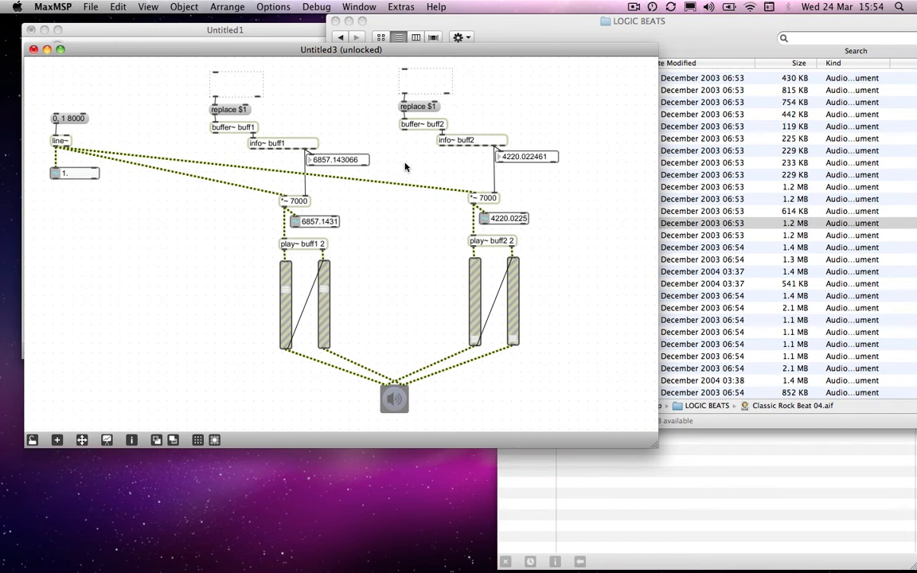
pyautogui.moveTo(44, 124)
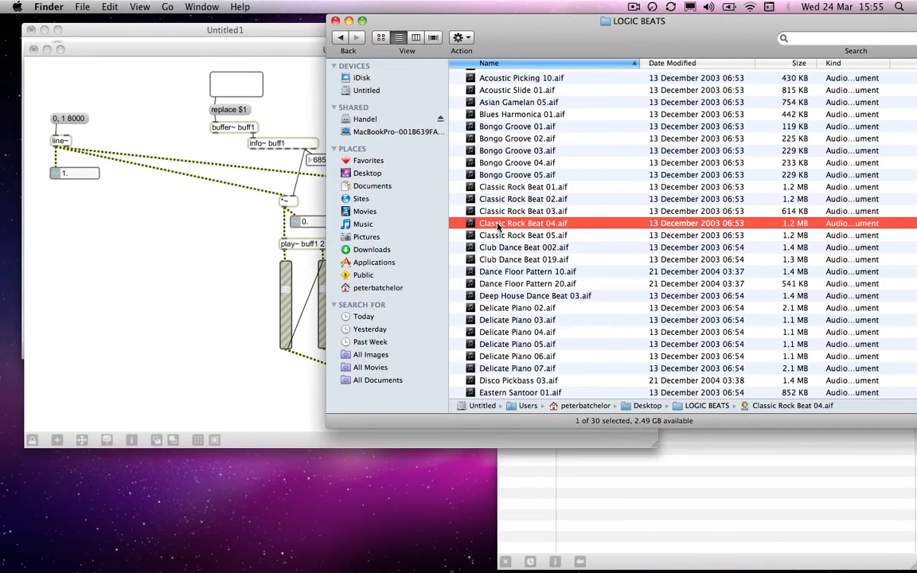
# - Select Classic Rock Beat 03.aif in the LOGIC BEATS list
pyautogui.click(522, 223)
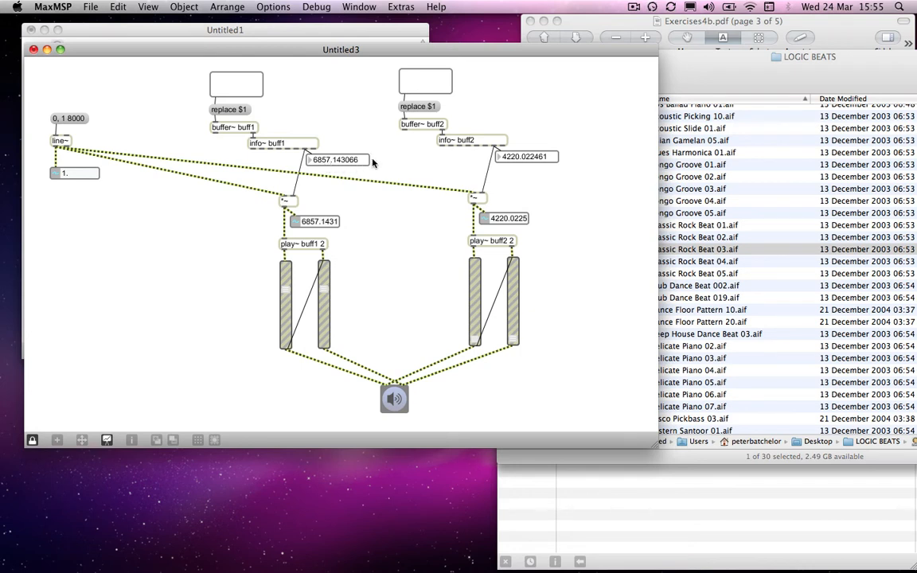
pyautogui.moveTo(510, 159)
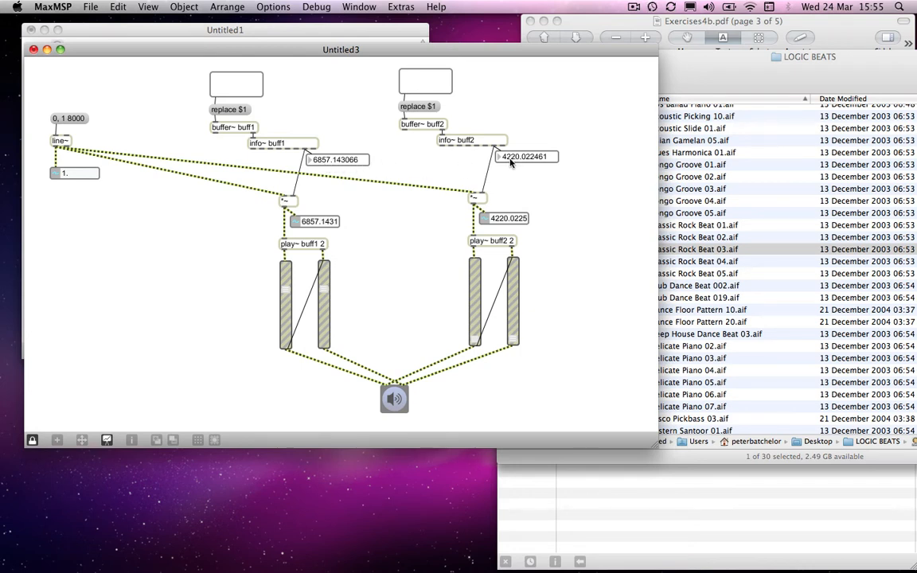
pyautogui.moveTo(423, 261)
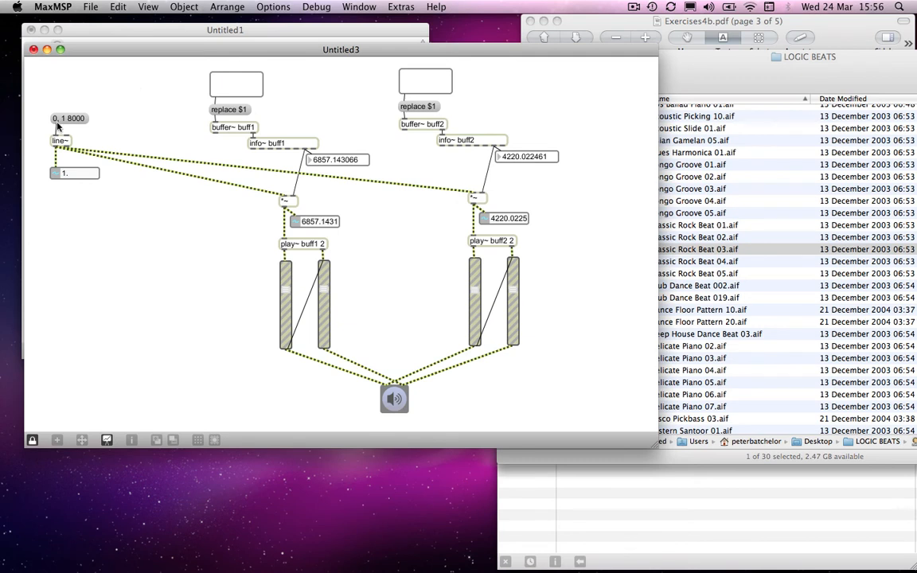
pyautogui.moveTo(87, 127)
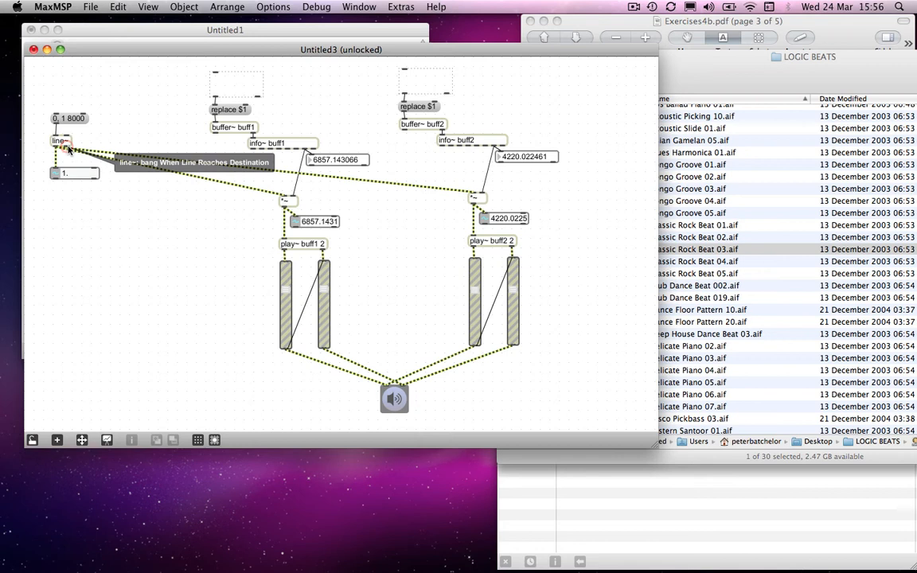
pyautogui.moveTo(104, 151)
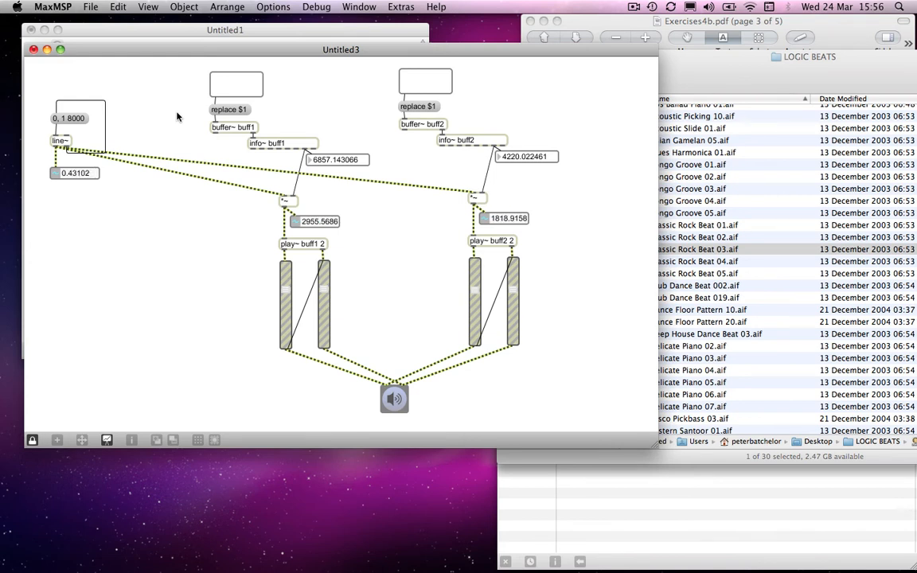
# - Trigger the '0, 1 8000' message so both loops play in sync
pyautogui.click(32, 439)
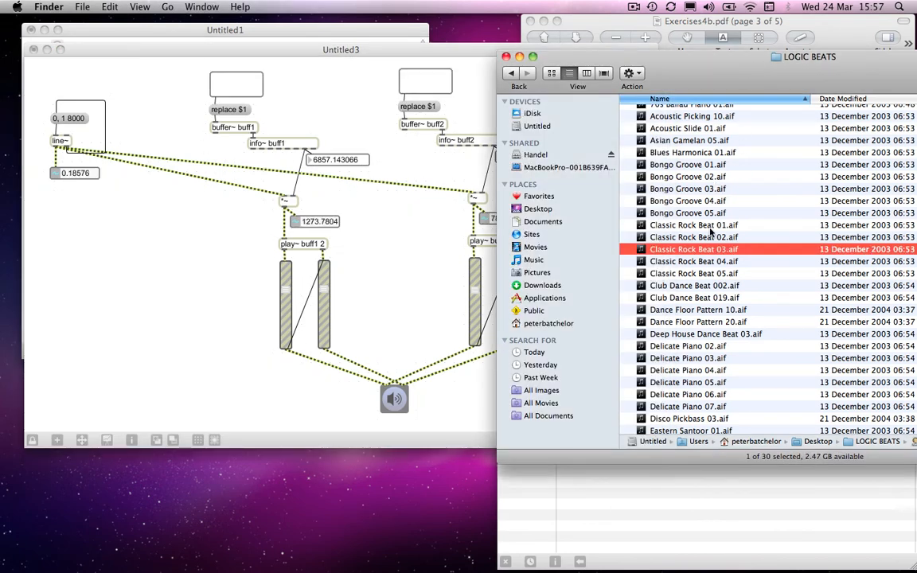
# - Scroll the LOGIC BEATS folder to find another .aif loop for buff2 (length 8000)
pyautogui.scroll(-3)
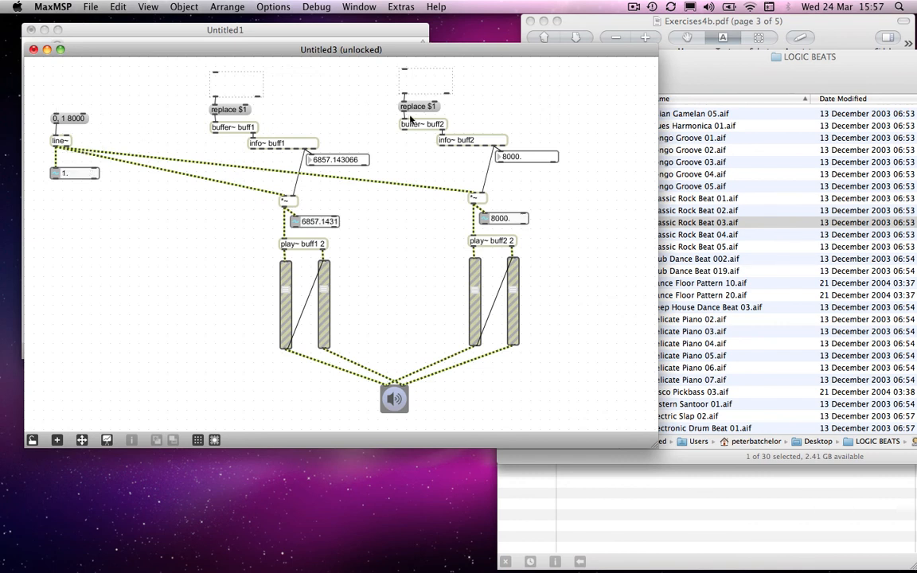
pyautogui.moveTo(586, 189)
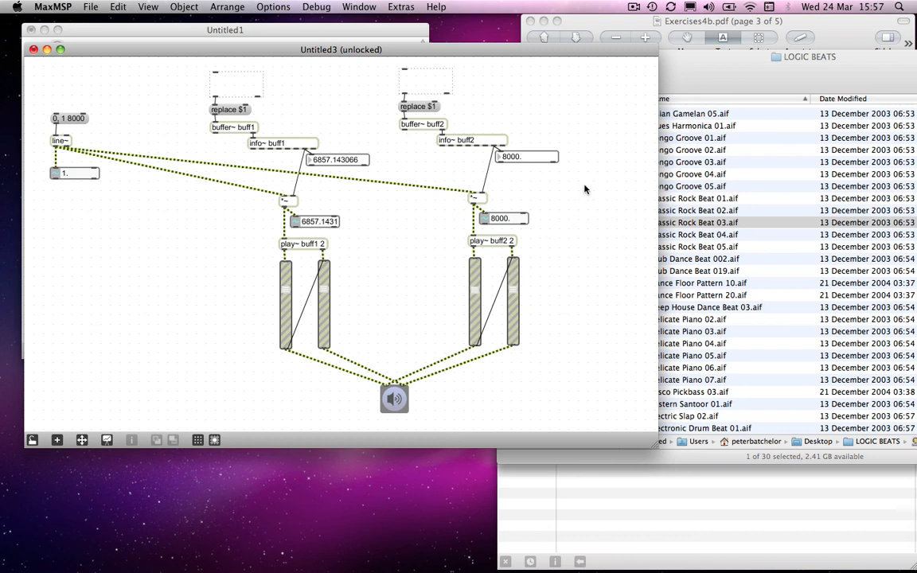
pyautogui.moveTo(422, 124)
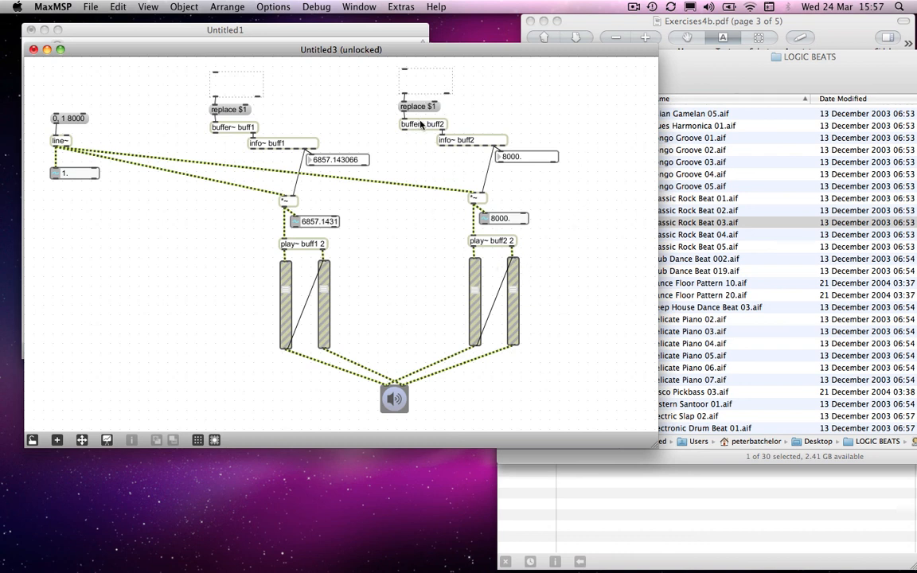
pyautogui.moveTo(440, 129)
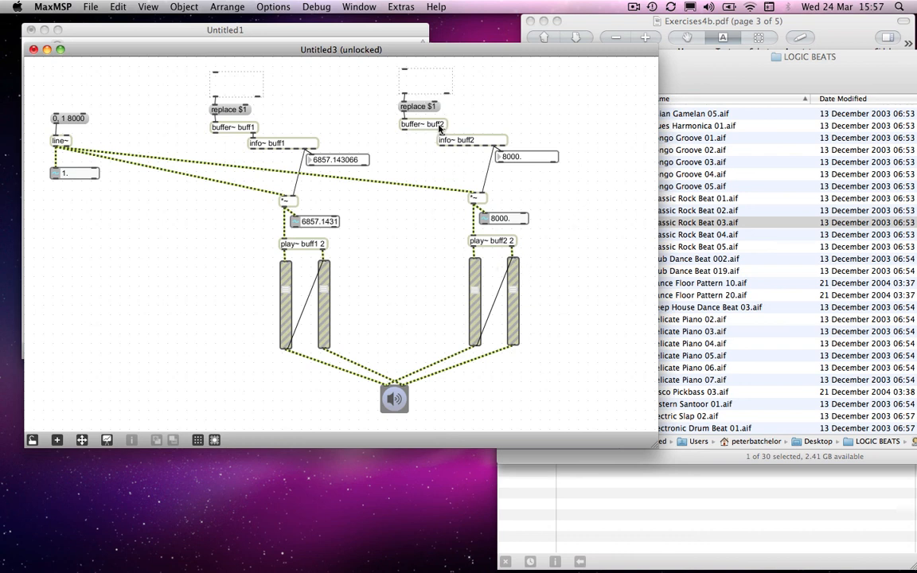
pyautogui.moveTo(527, 174)
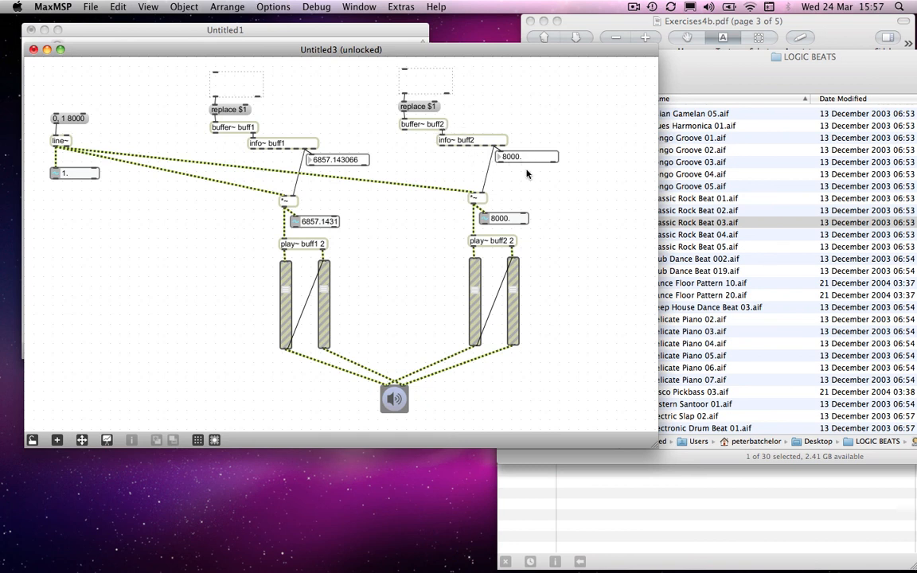